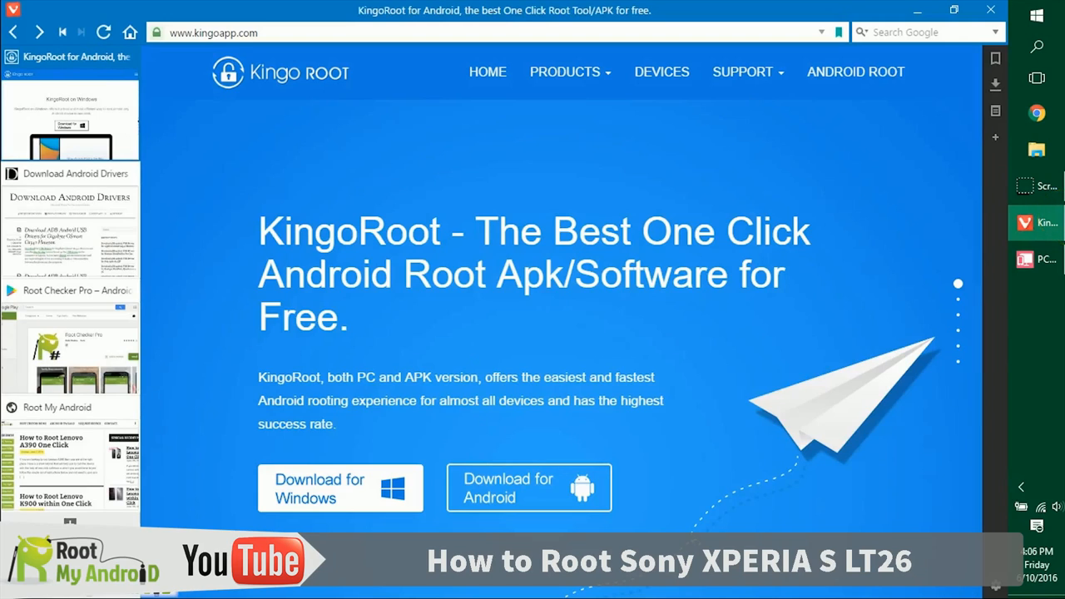
mouse_move(386, 408)
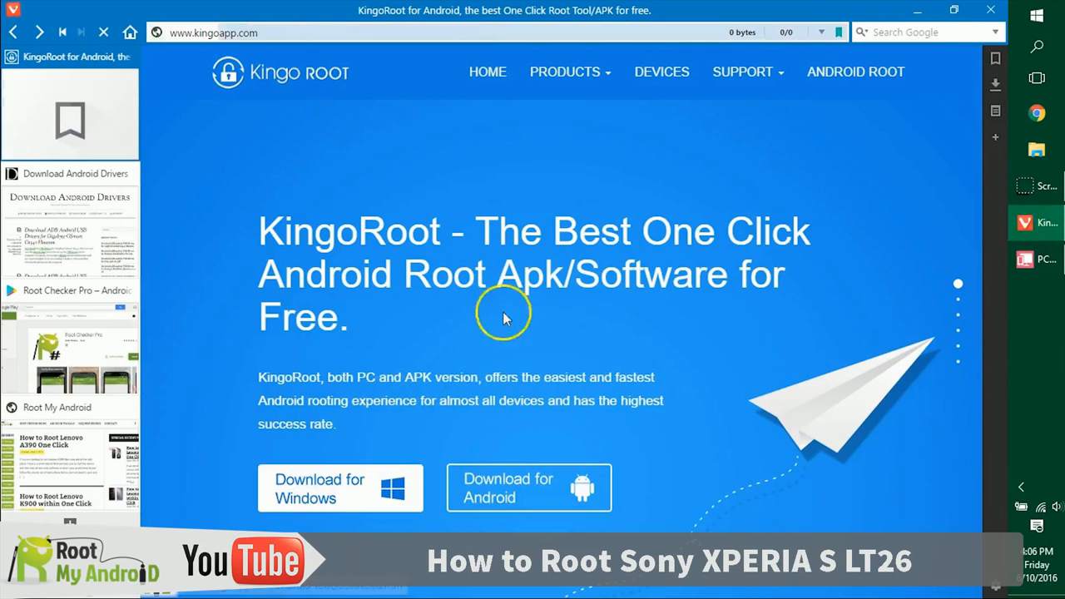
Download the KingoRoot Windows installer from kingoapp.com, then go to the Android drivers site tab.
click(339, 489)
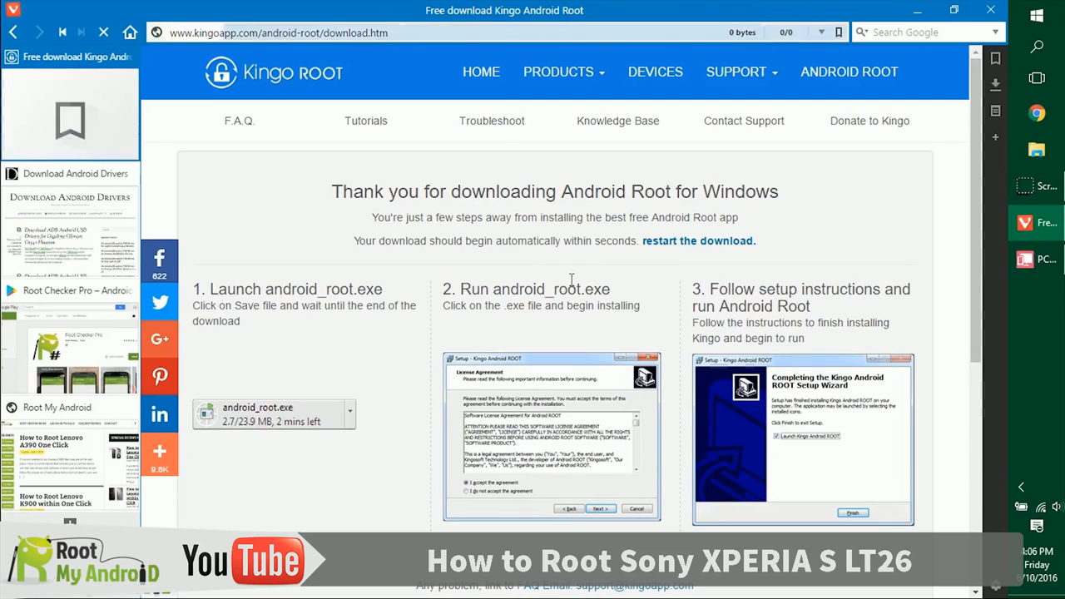
click(994, 83)
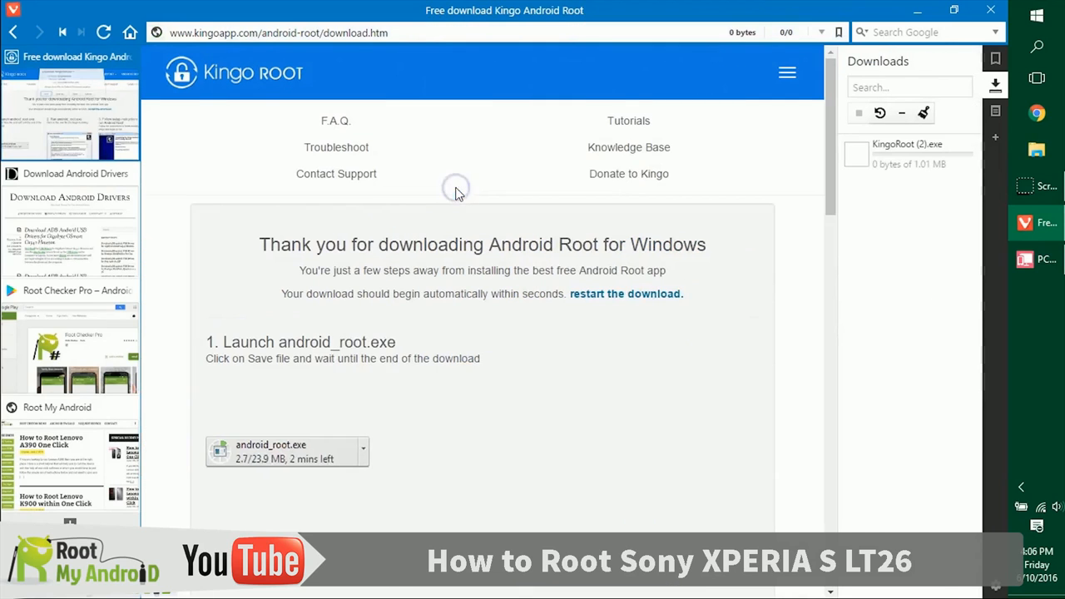
mouse_move(762, 192)
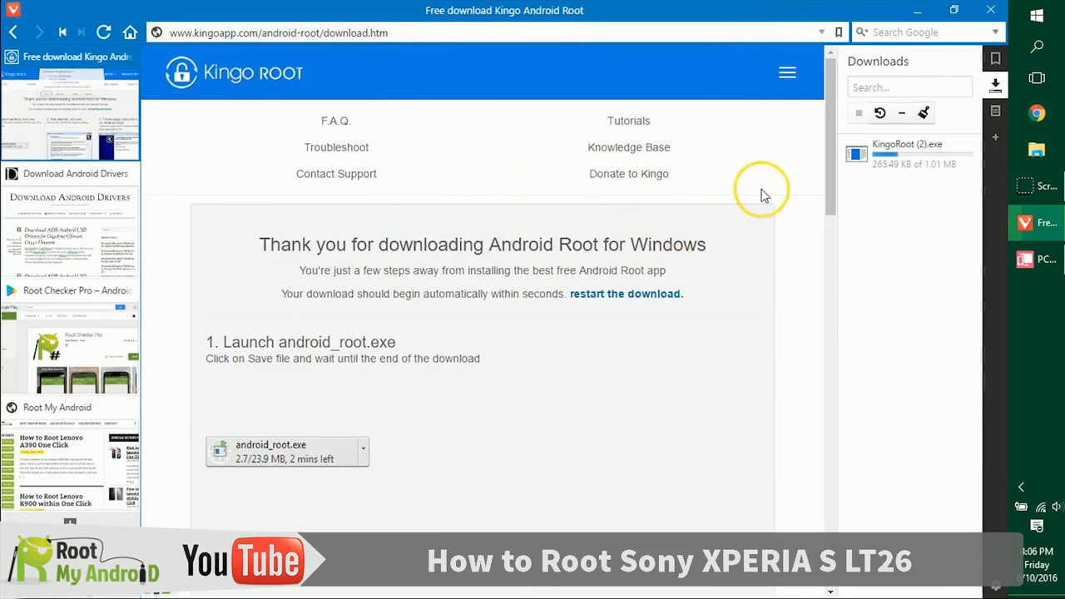
mouse_move(763, 197)
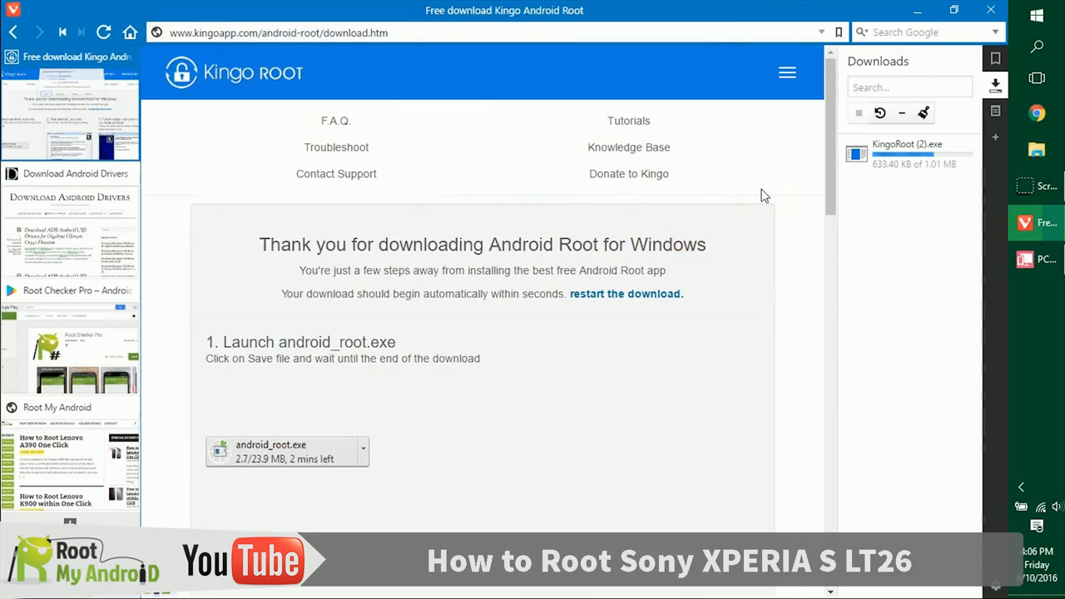
mouse_move(432, 216)
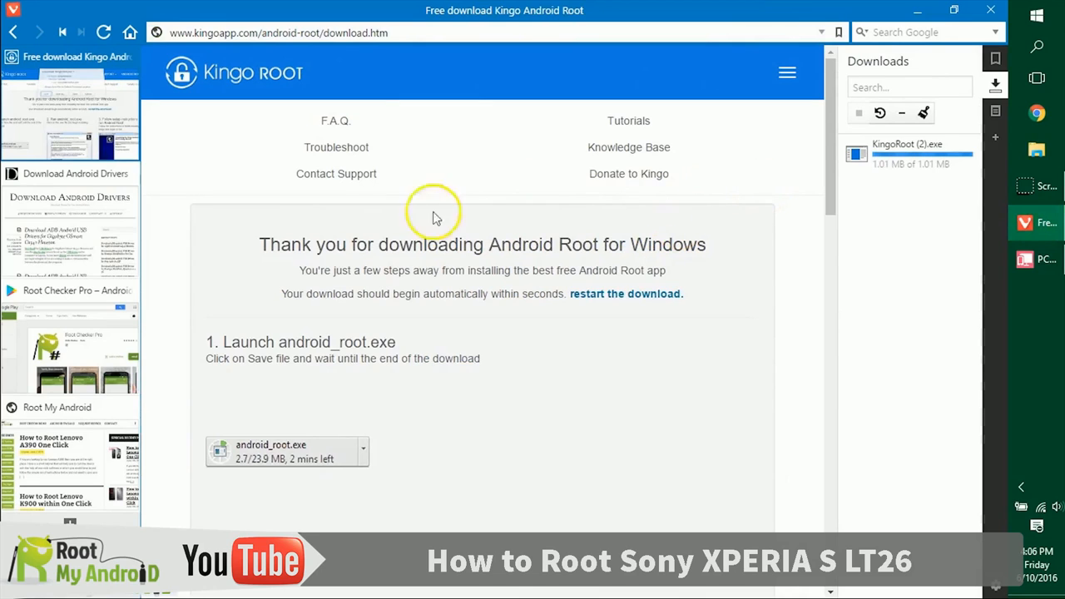
click(70, 173)
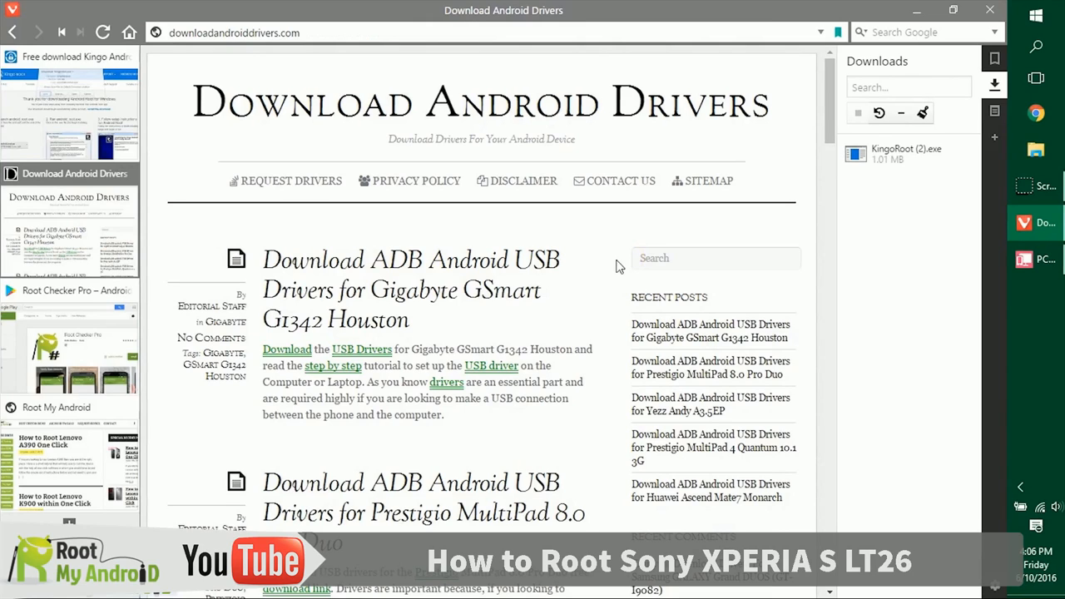
scroll(down, 3)
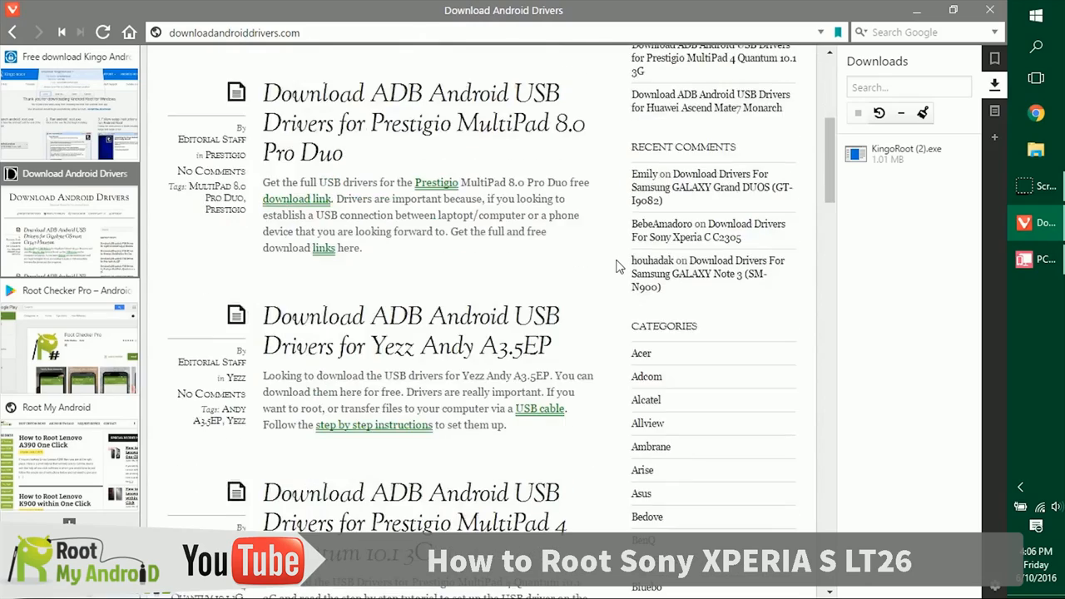
scroll(down, 3)
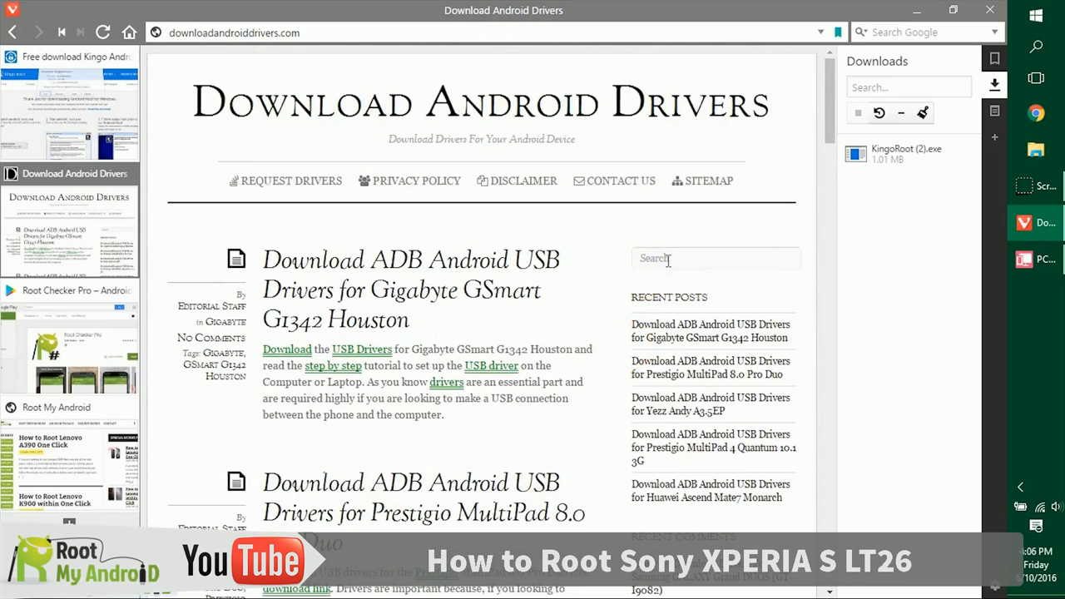
mouse_move(609, 263)
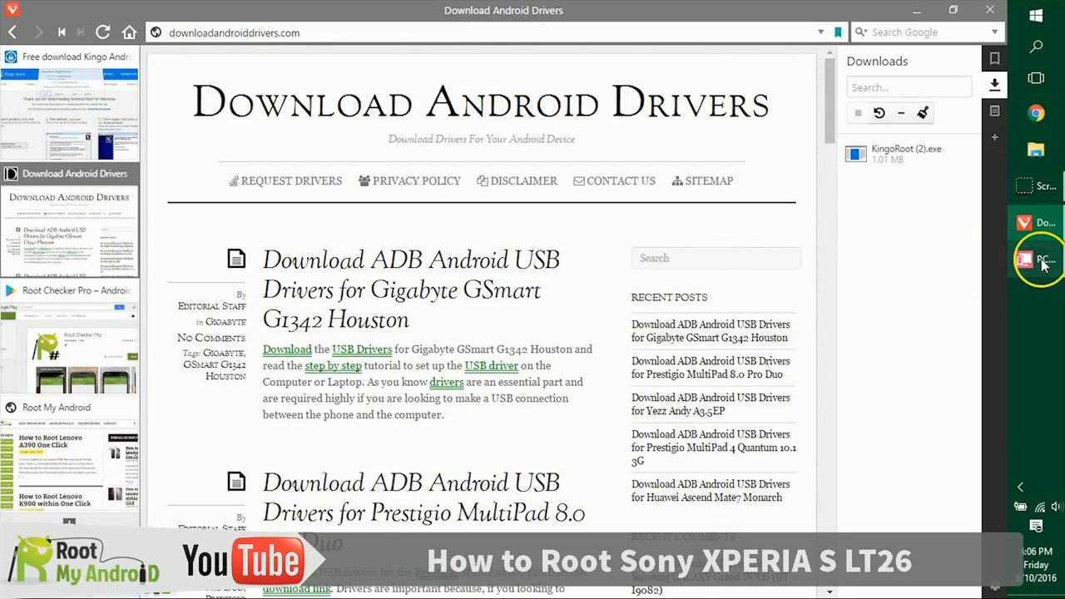
click(1035, 260)
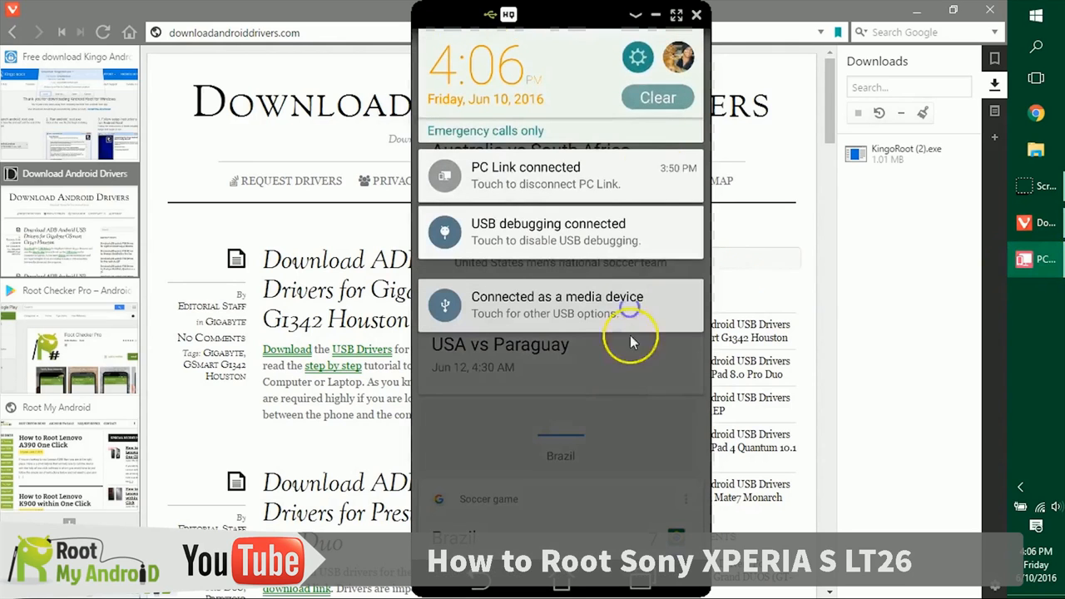
click(637, 56)
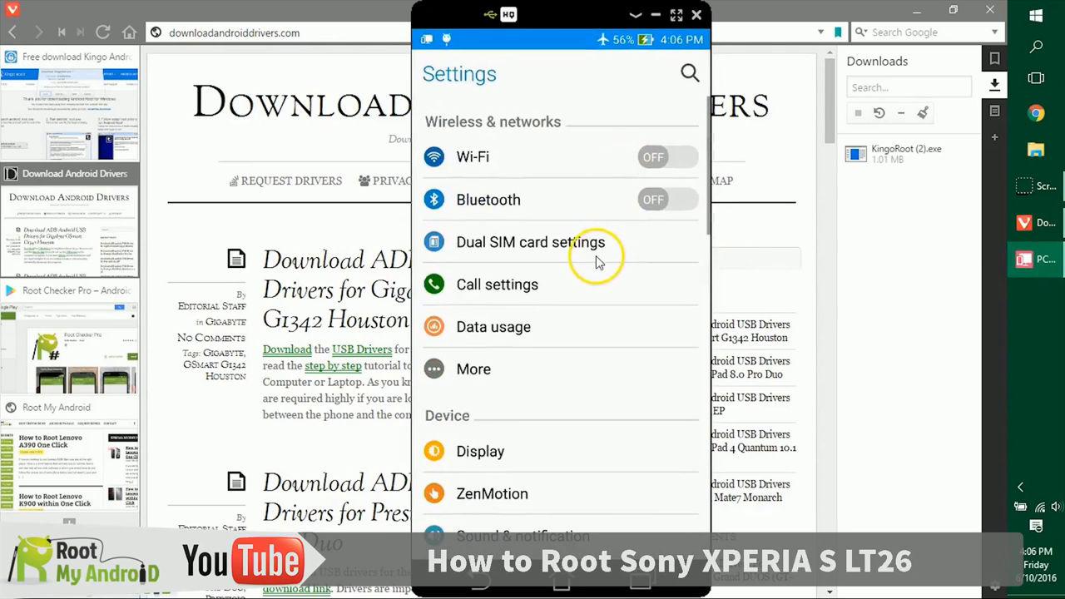
scroll(down, 3)
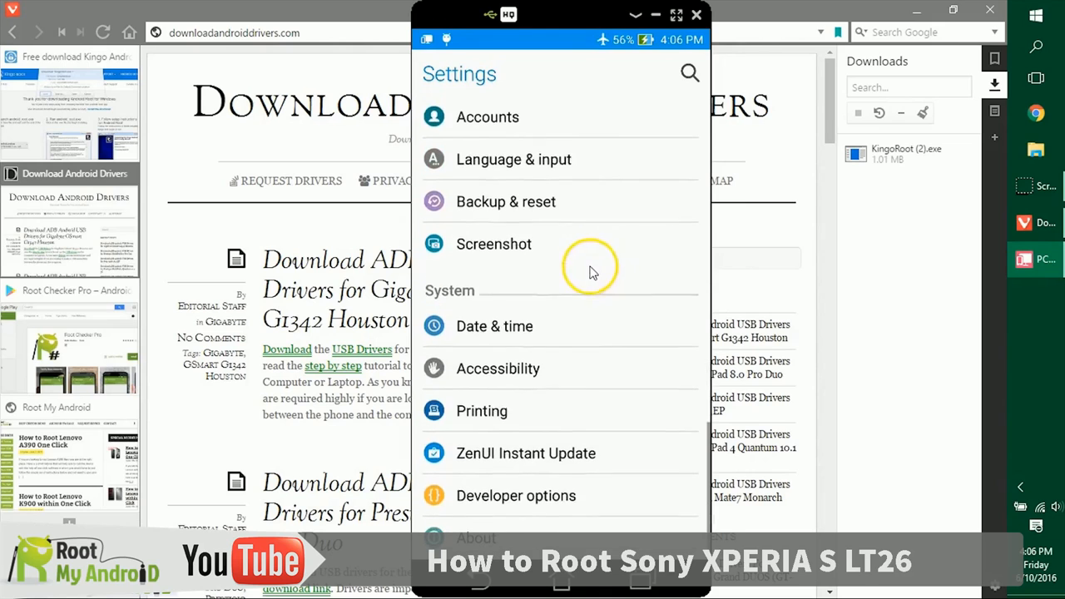
click(516, 496)
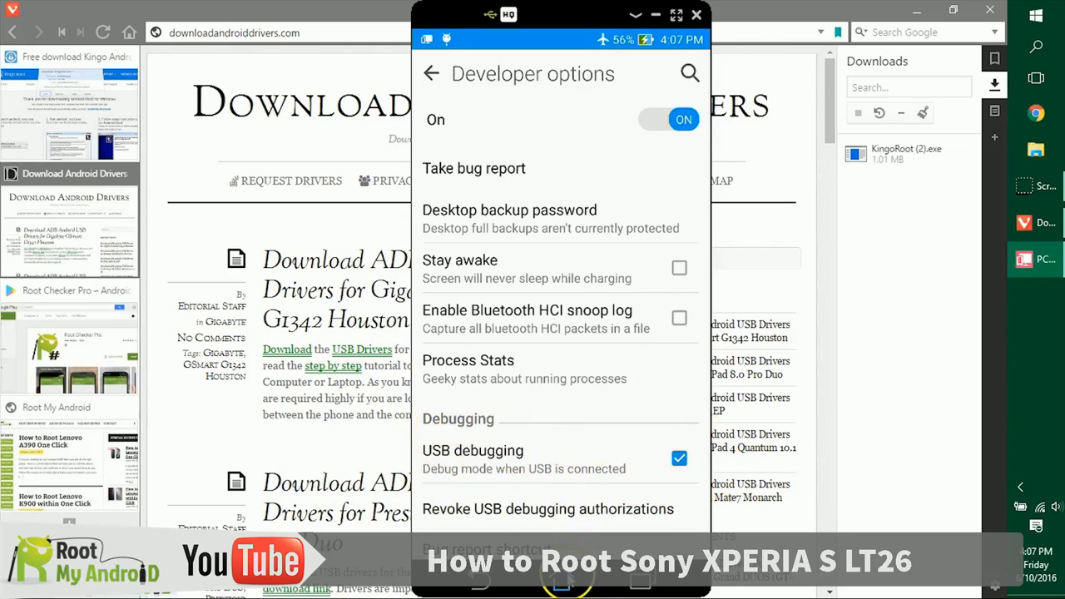
click(695, 14)
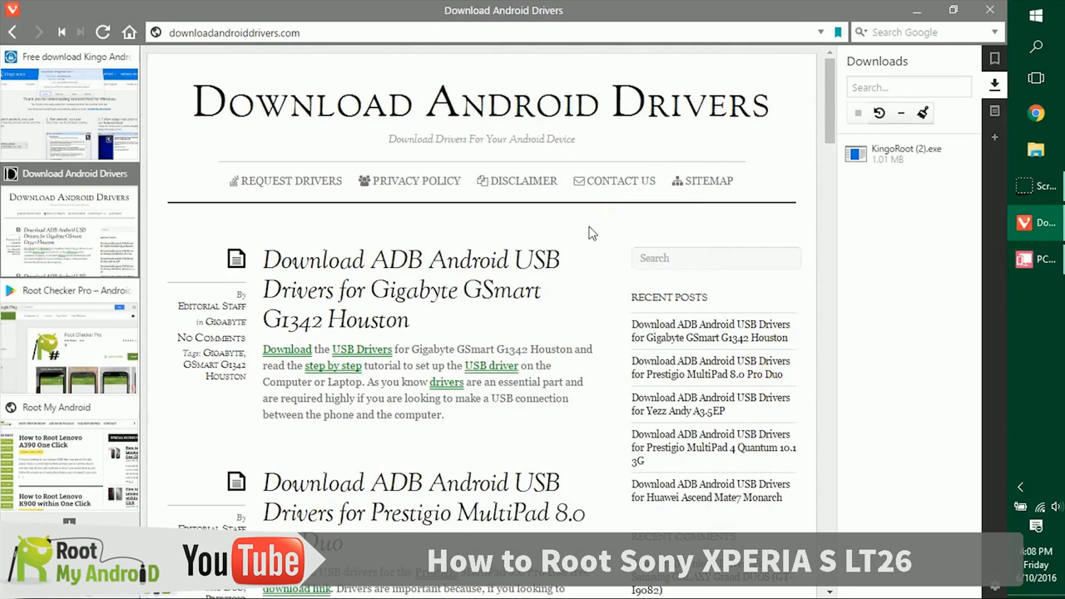
Run KingoRoot (2).exe, accept the license, finish installing and close with 'Launch the application on exit'.
click(907, 153)
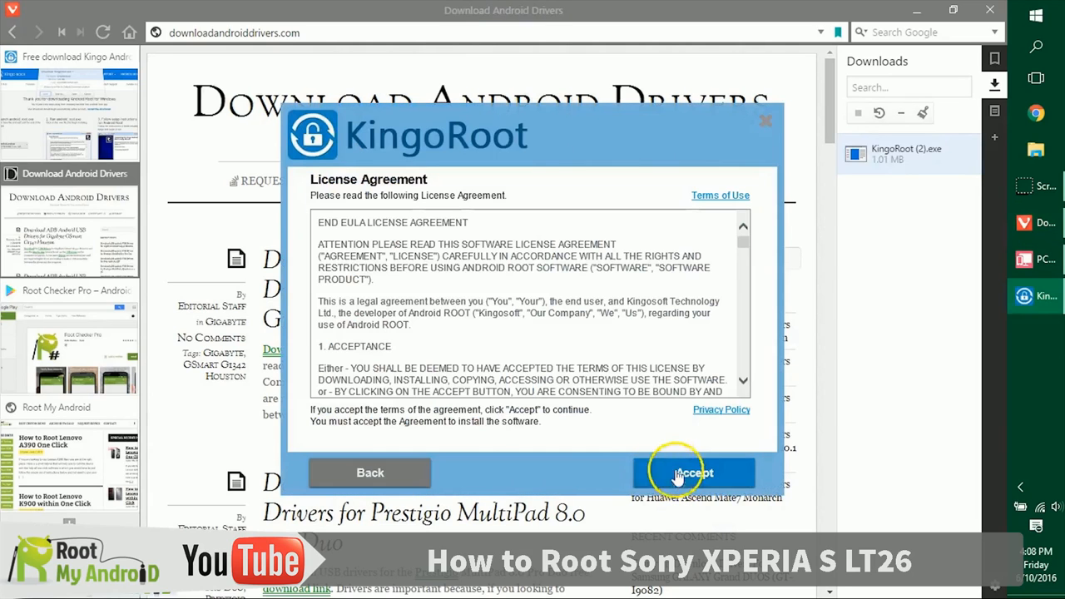
click(692, 473)
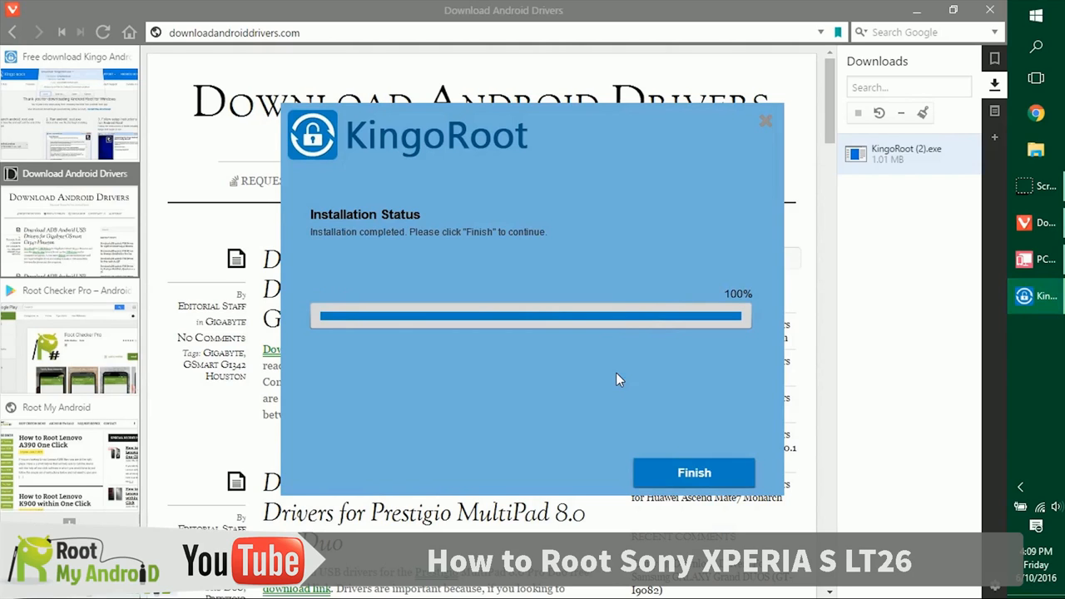
click(694, 472)
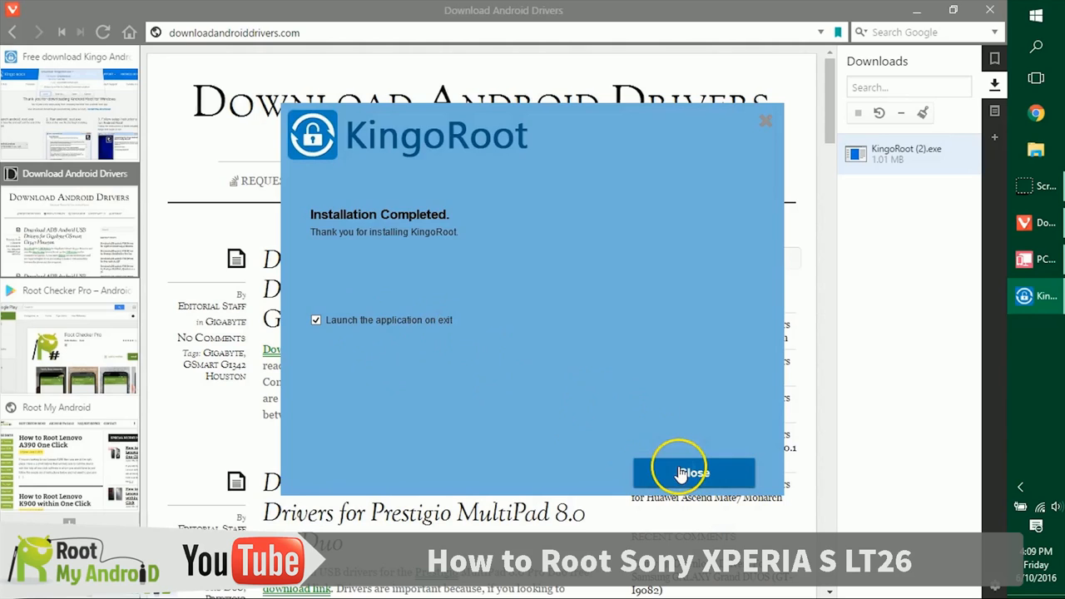
click(692, 473)
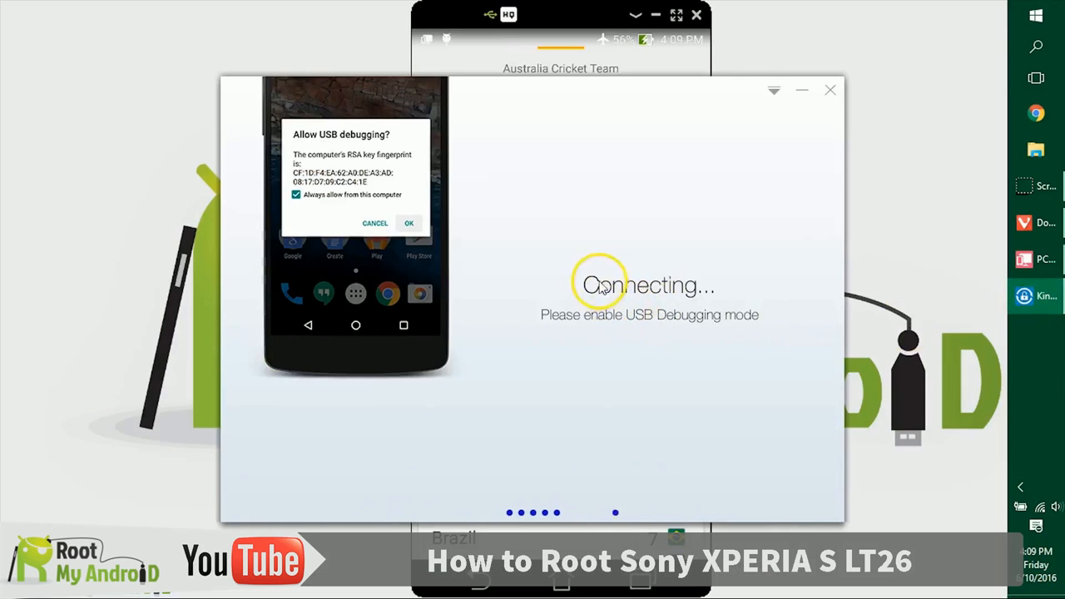
mouse_move(715, 333)
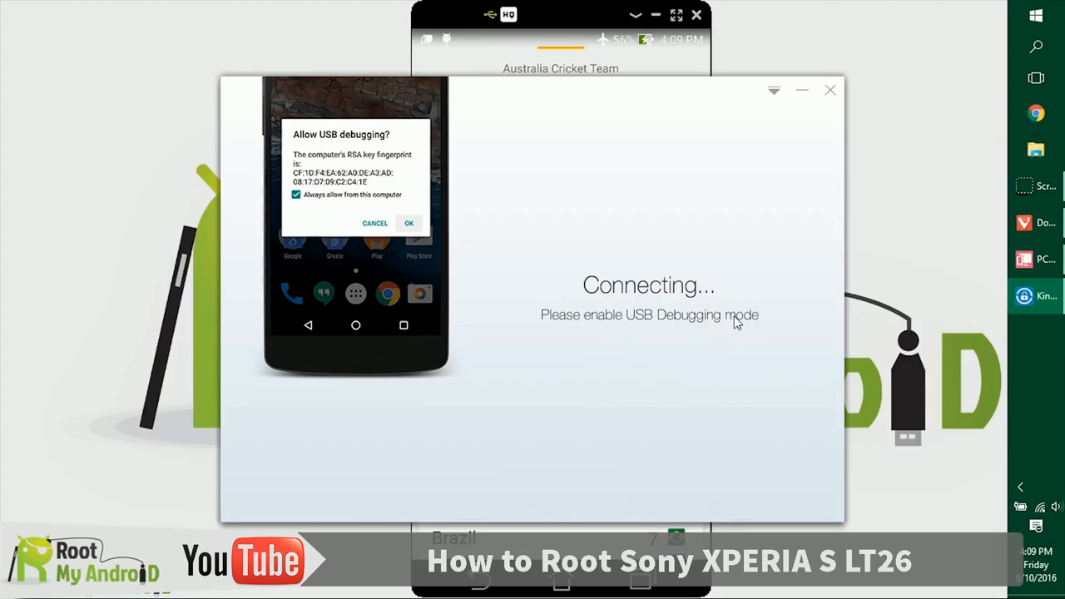
Start rooting the detected Sony XPERIA S LT26 with the ROOT button.
click(409, 223)
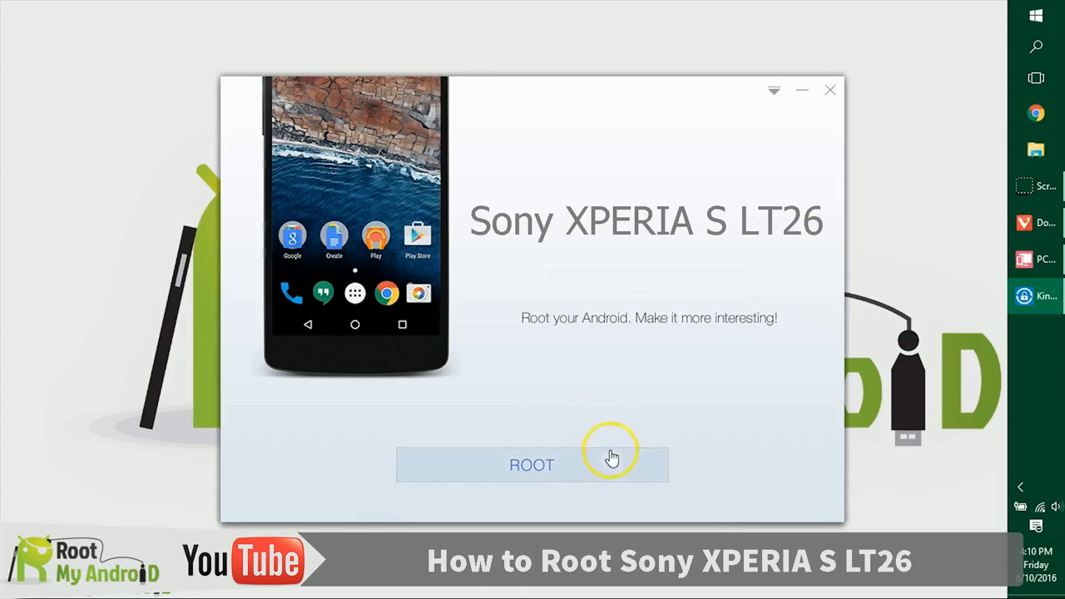
mouse_move(562, 476)
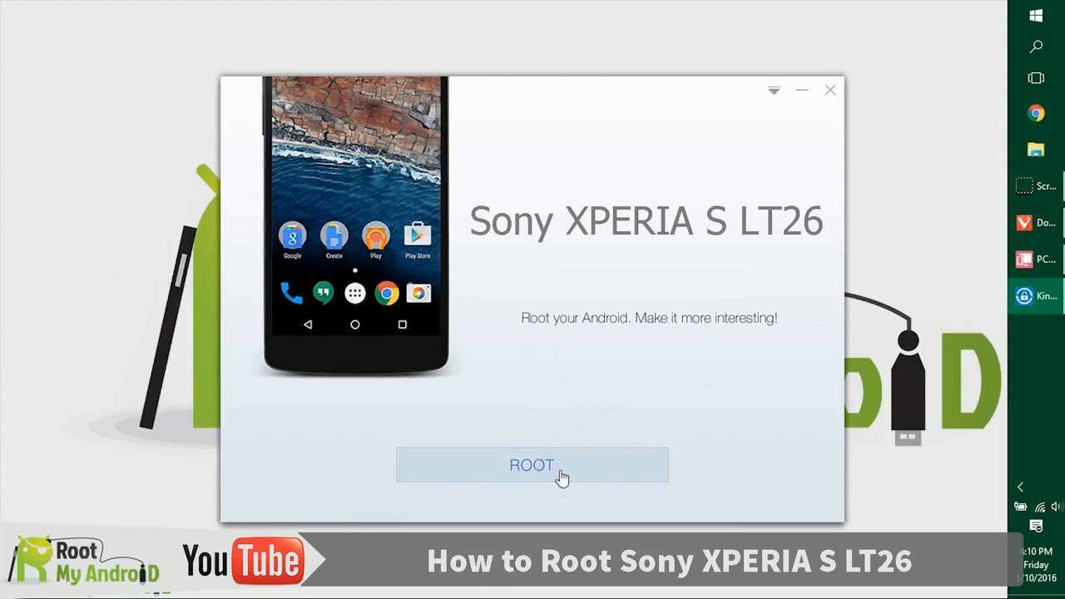
click(532, 464)
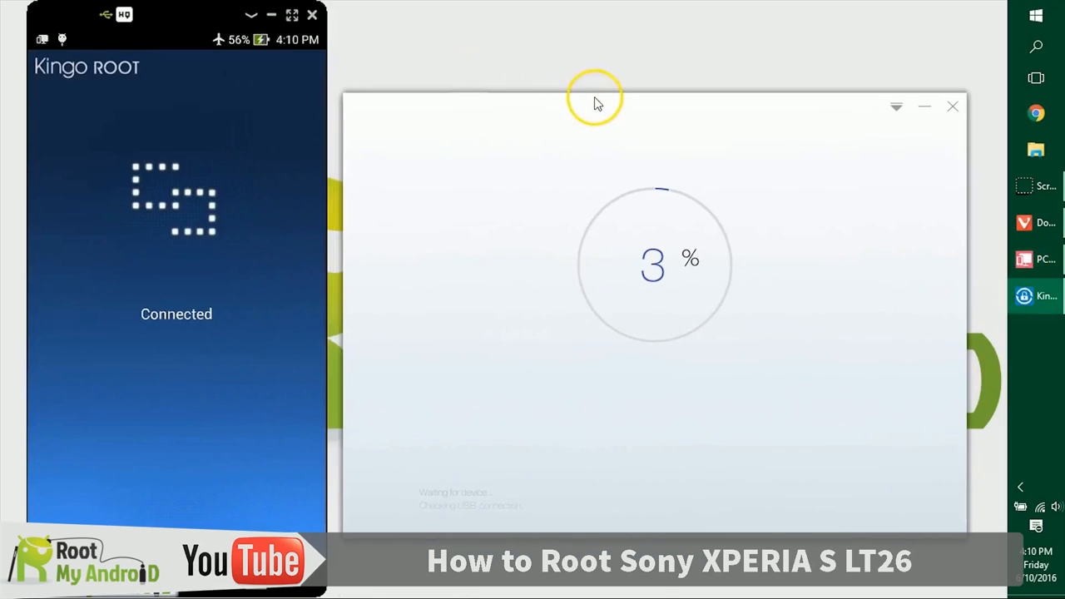
mouse_move(595, 104)
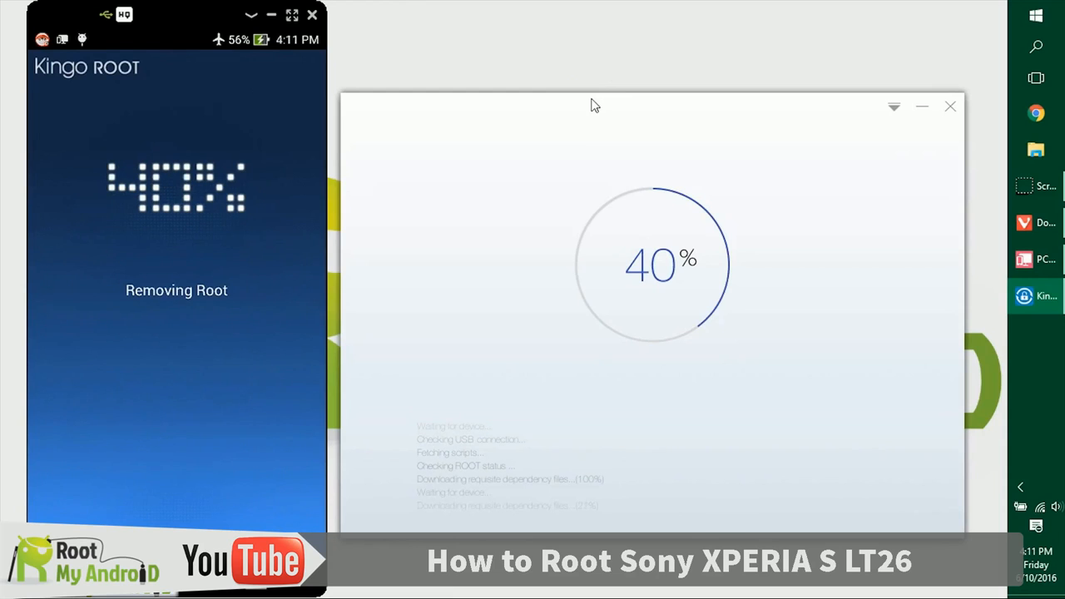
mouse_move(612, 374)
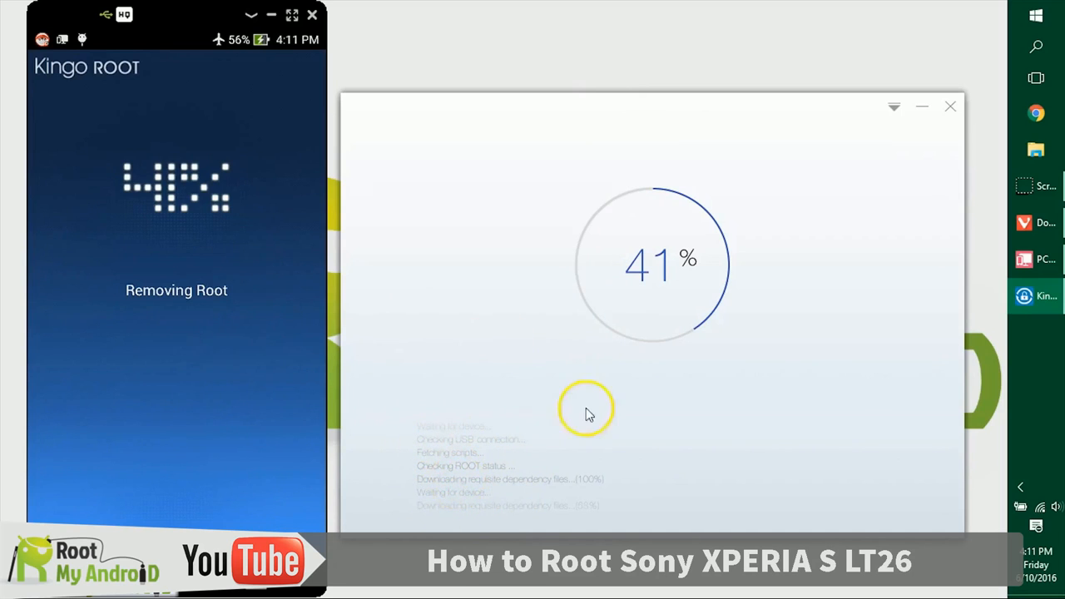
mouse_move(539, 372)
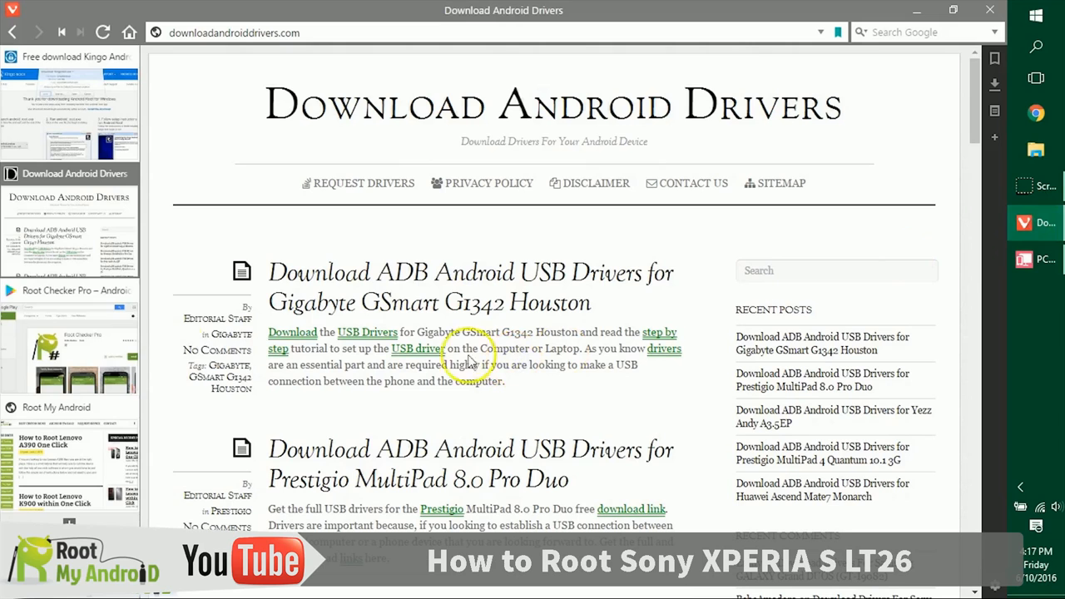
Review the Root Checker Pro Google Play listing by scrolling through it.
click(70, 289)
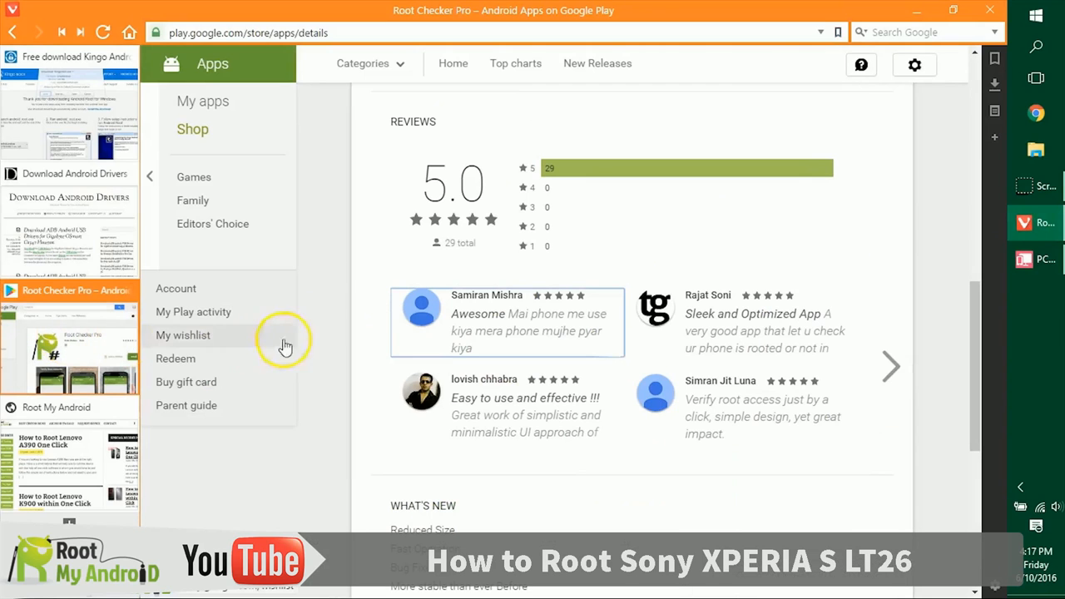
scroll(up, 3)
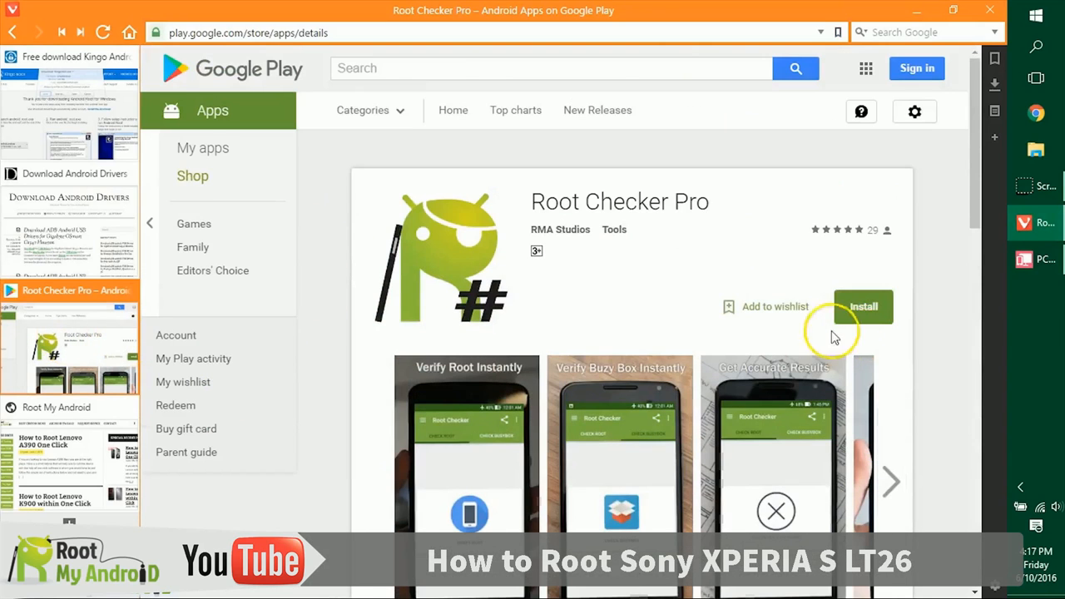
scroll(down, 3)
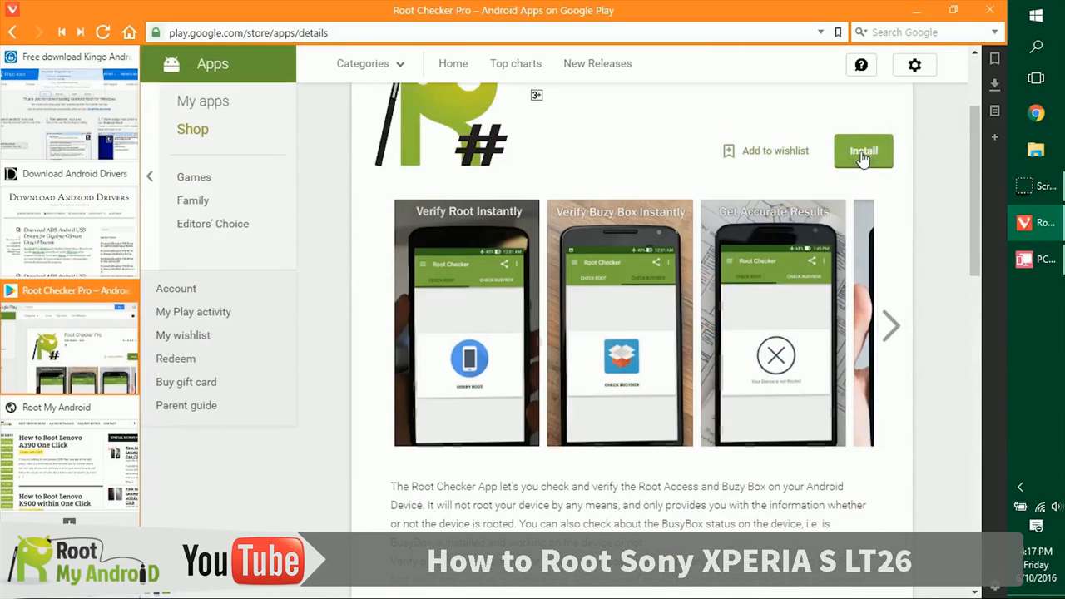
mouse_move(719, 296)
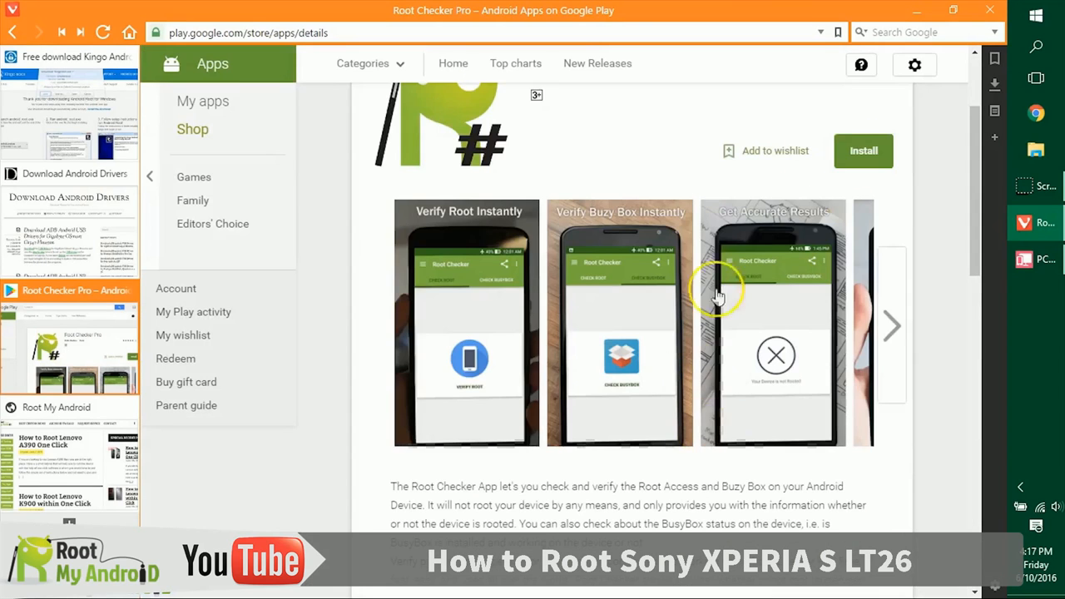
scroll(down, 3)
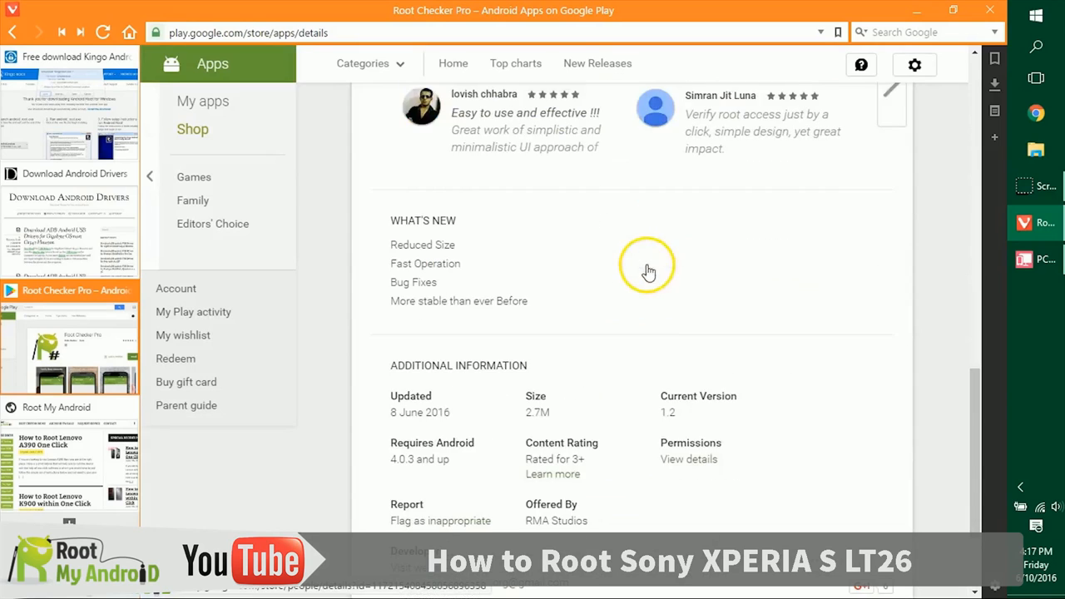
scroll(up, 3)
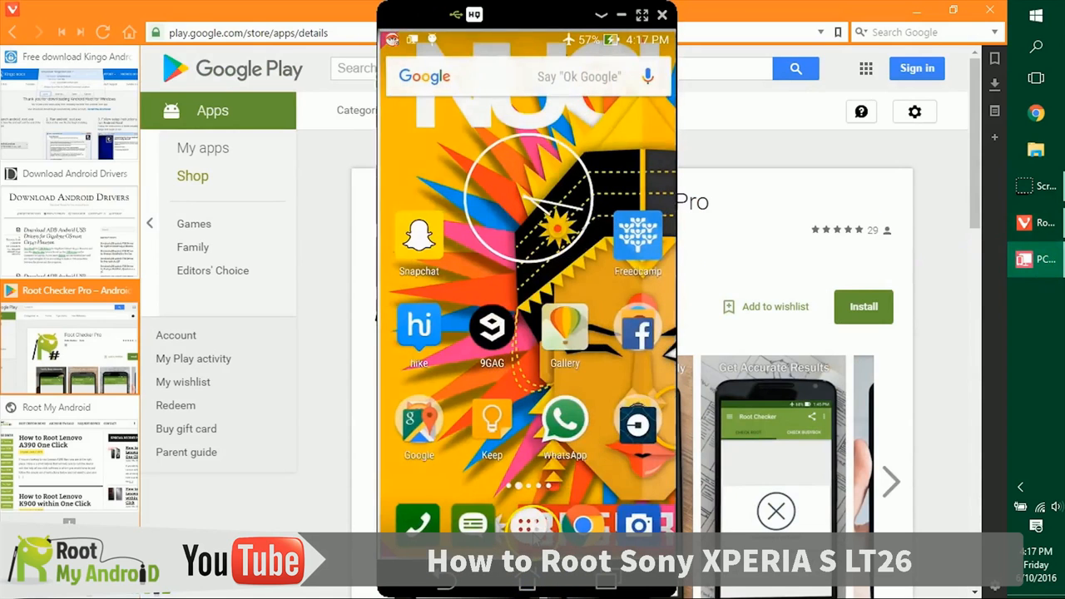
Launch Root Checker from the app drawer and run VERIFY ROOT, confirming 'Your Device is Rooted'.
click(529, 522)
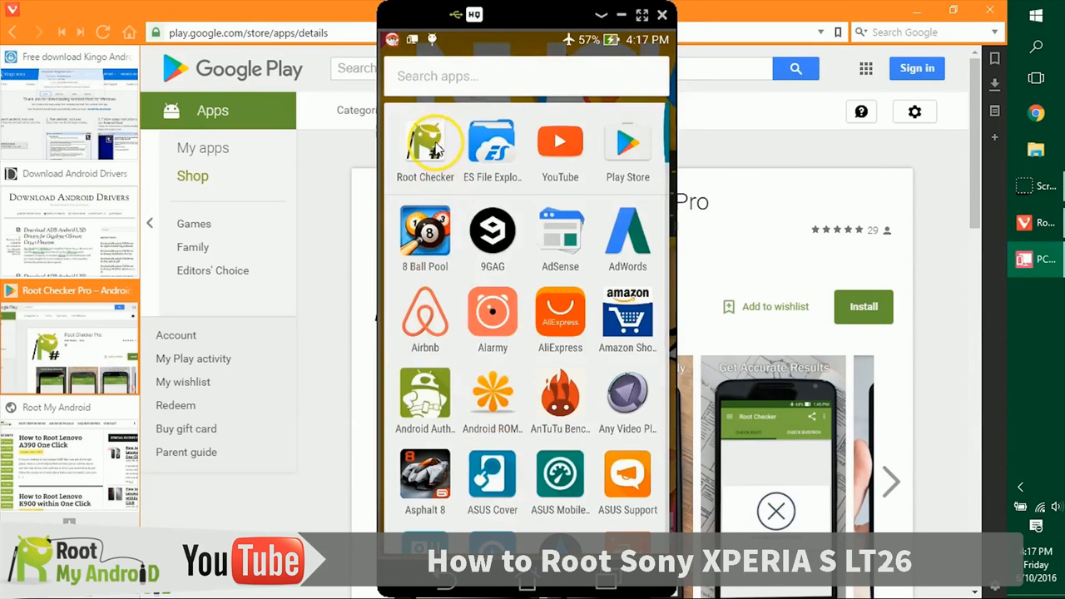
click(425, 142)
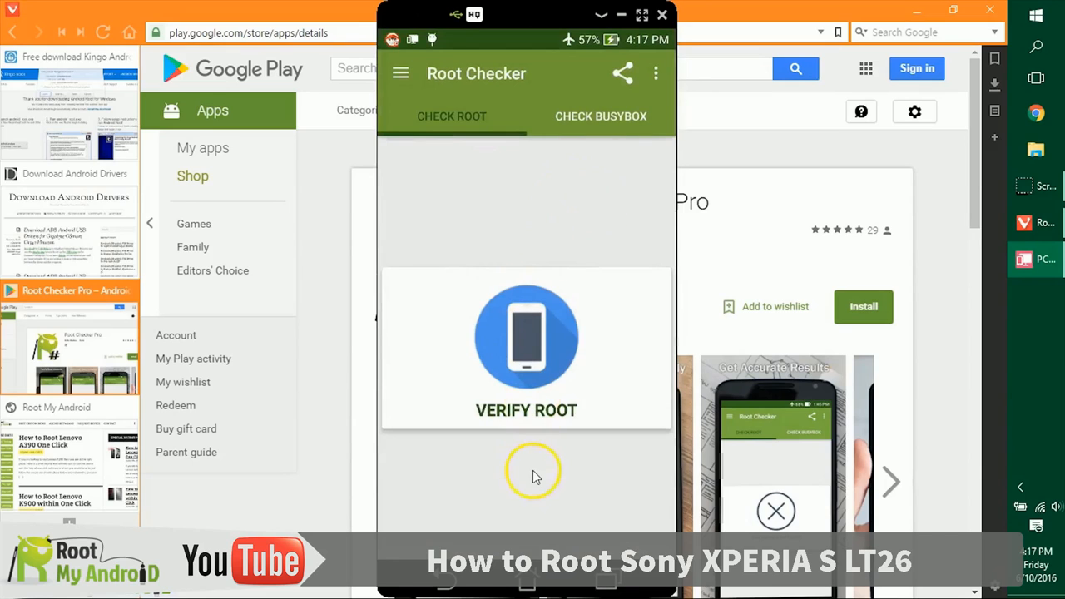
mouse_move(536, 460)
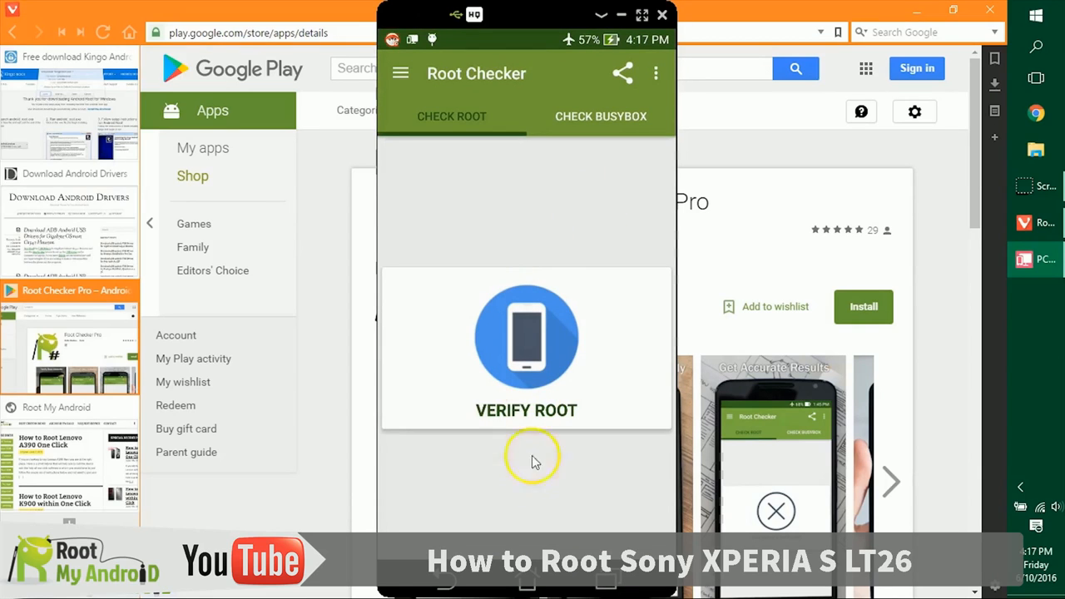
click(526, 341)
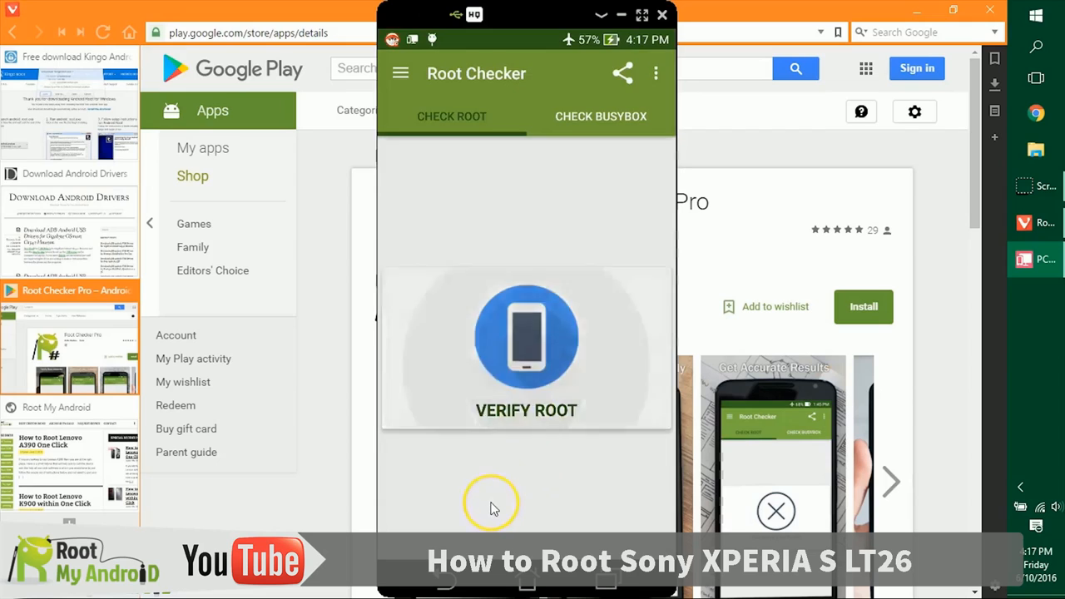
click(526, 336)
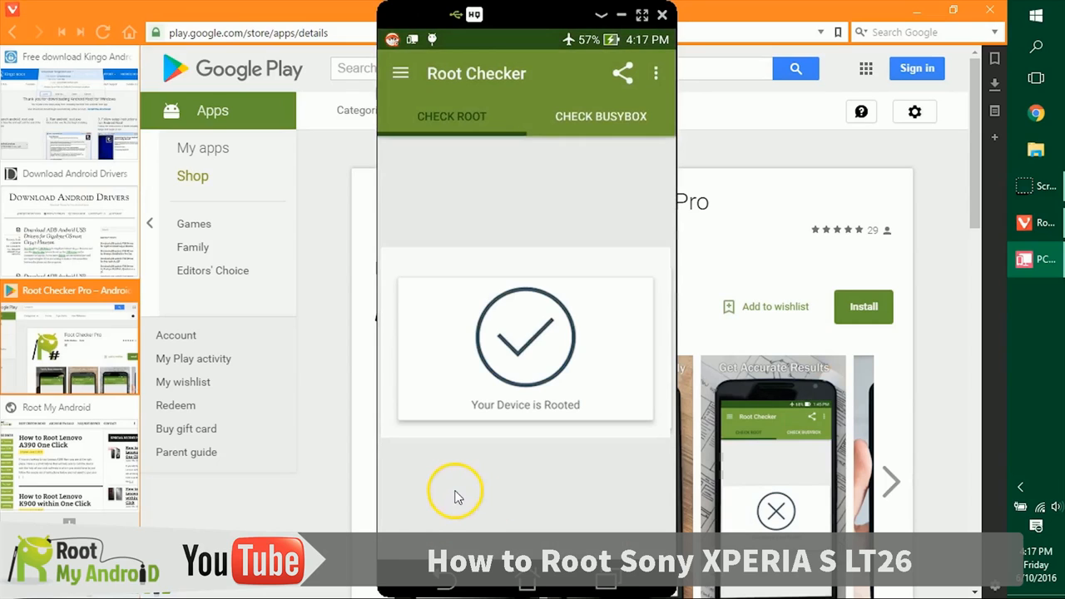
mouse_move(724, 176)
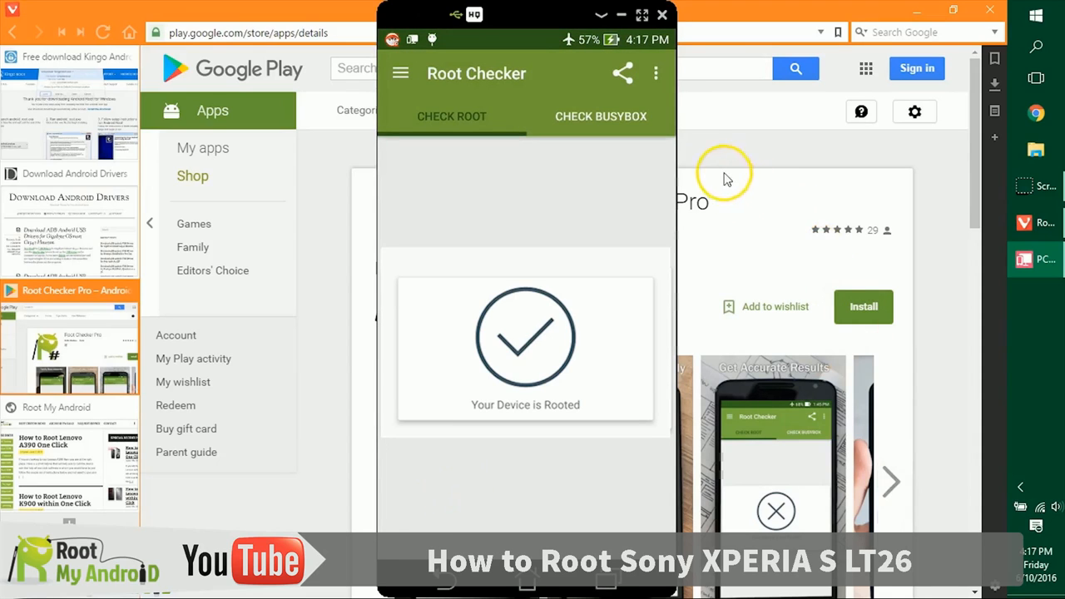
click(600, 116)
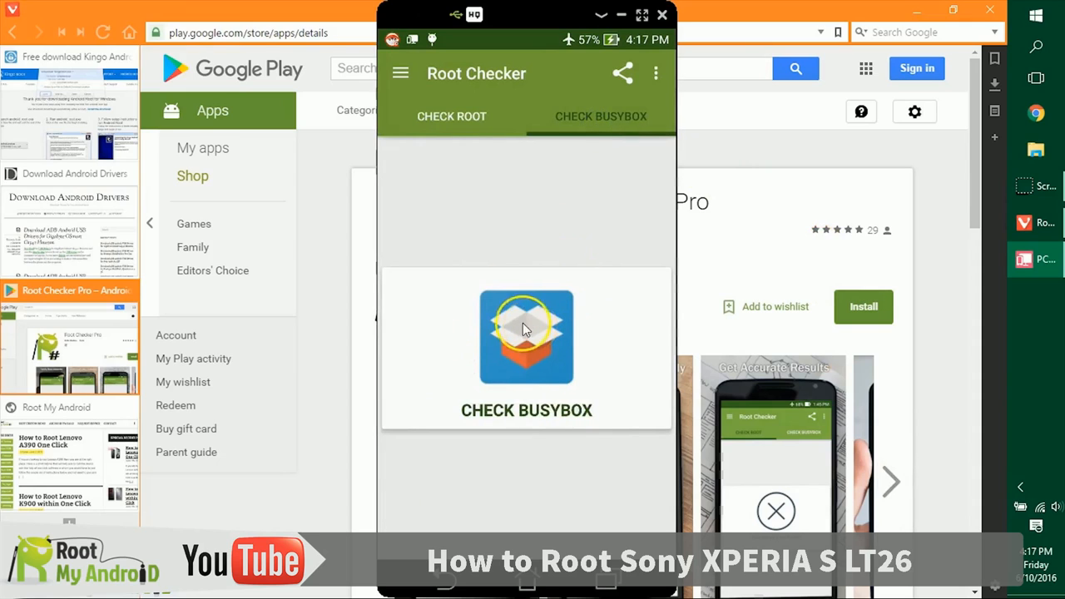
mouse_move(565, 252)
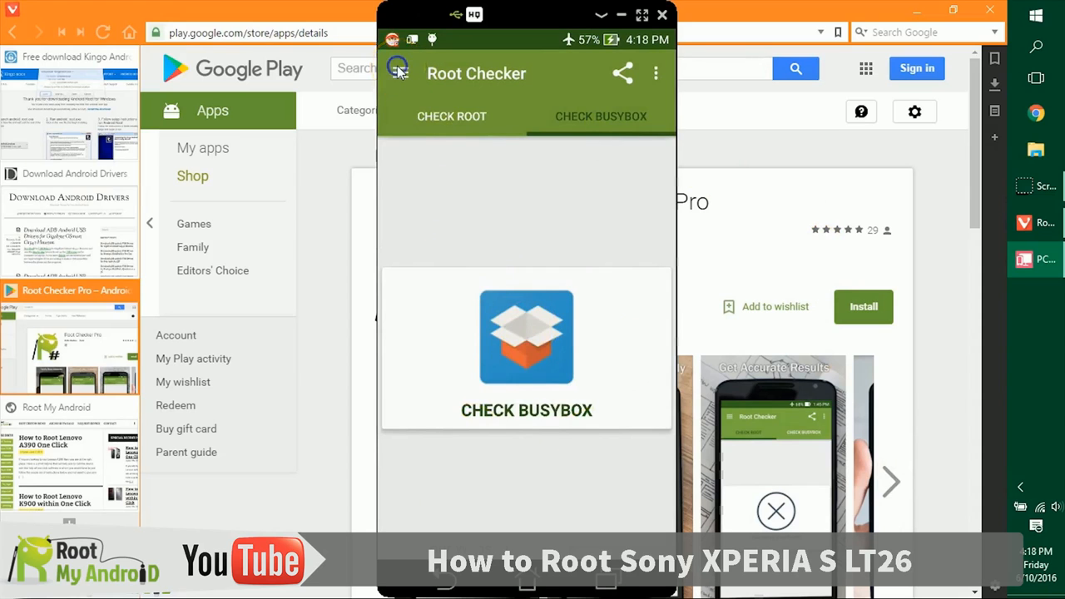
Browse Root Checker's side menu sections, Root Basics and Featured Tutorials.
click(399, 73)
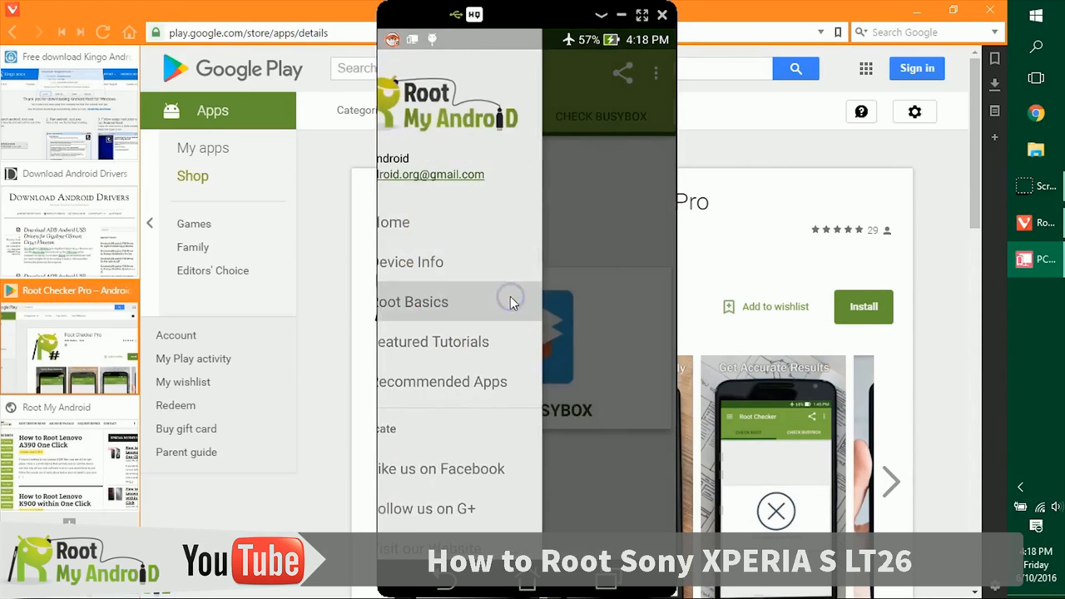
click(412, 301)
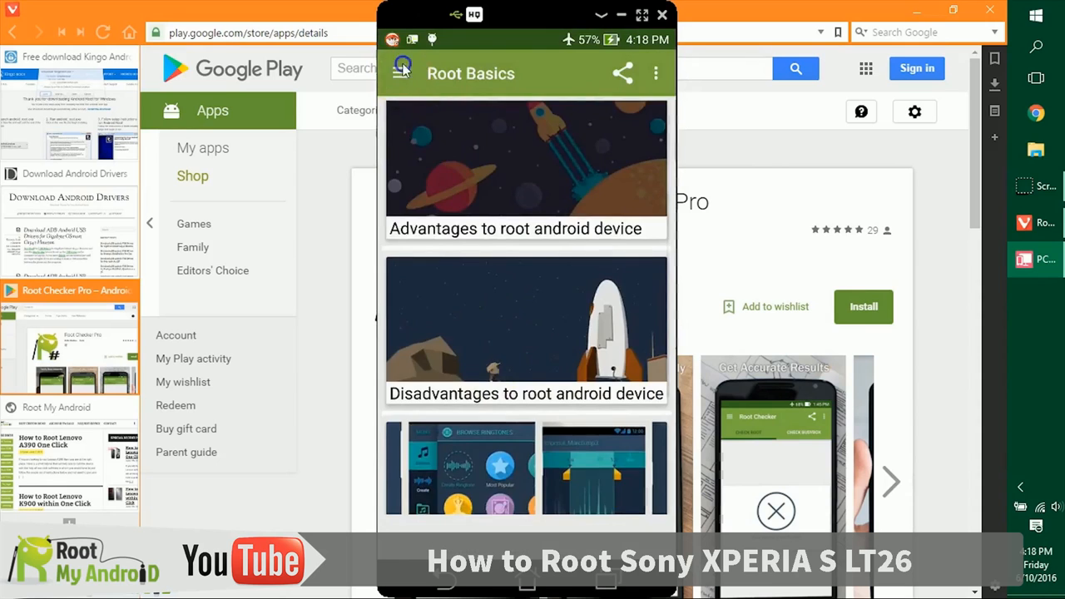
click(399, 74)
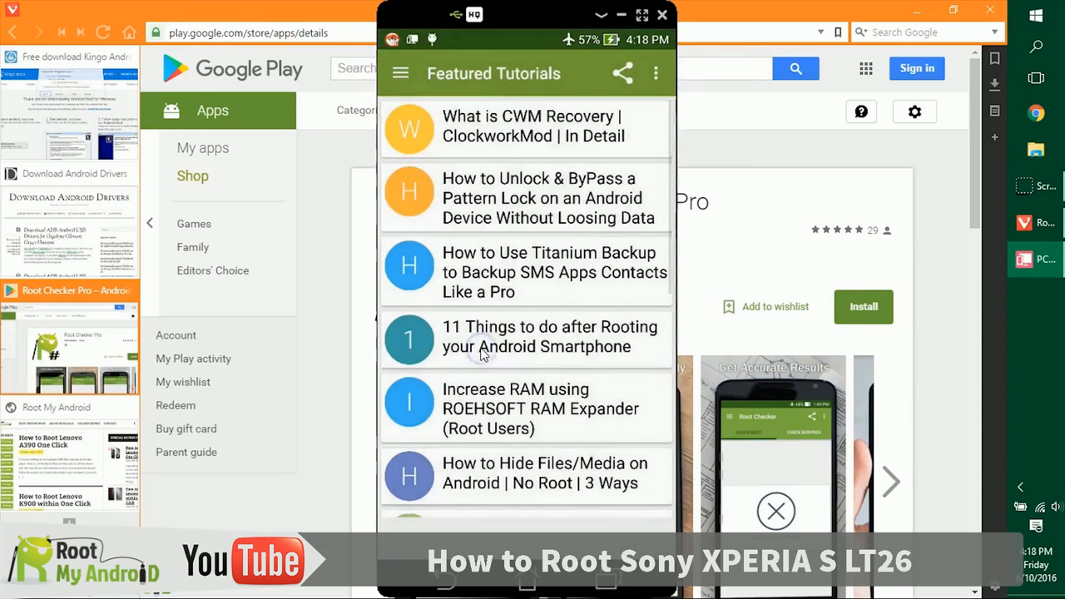
scroll(down, 3)
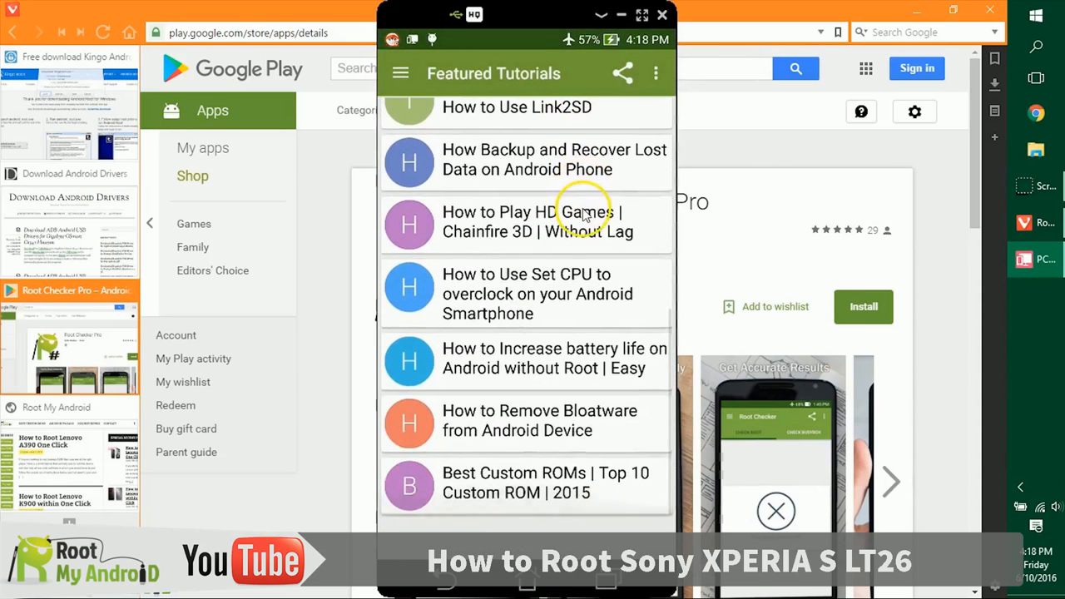
scroll(down, 3)
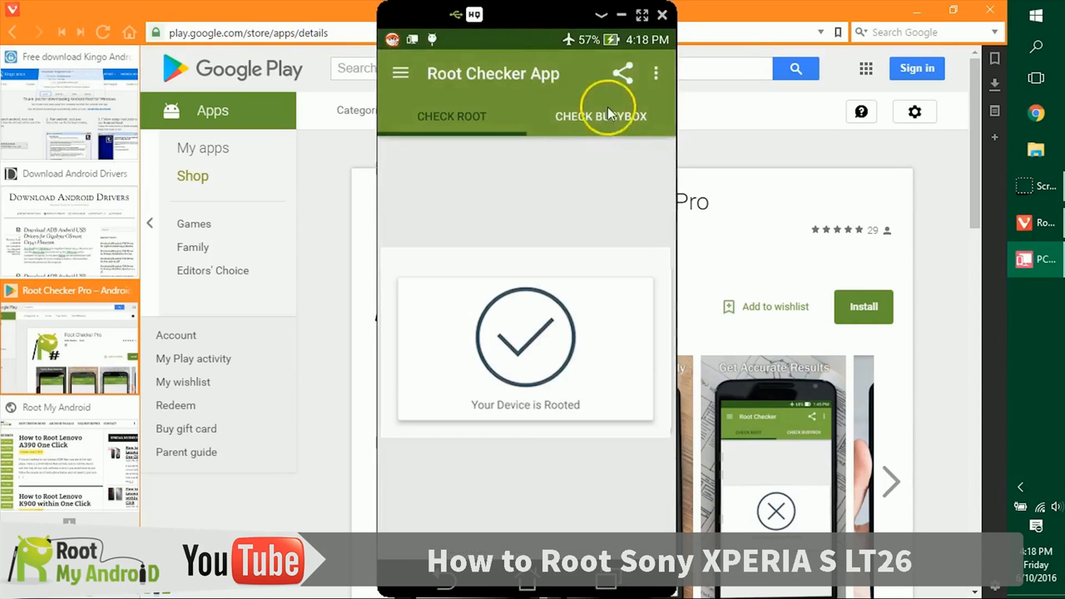
mouse_move(605, 171)
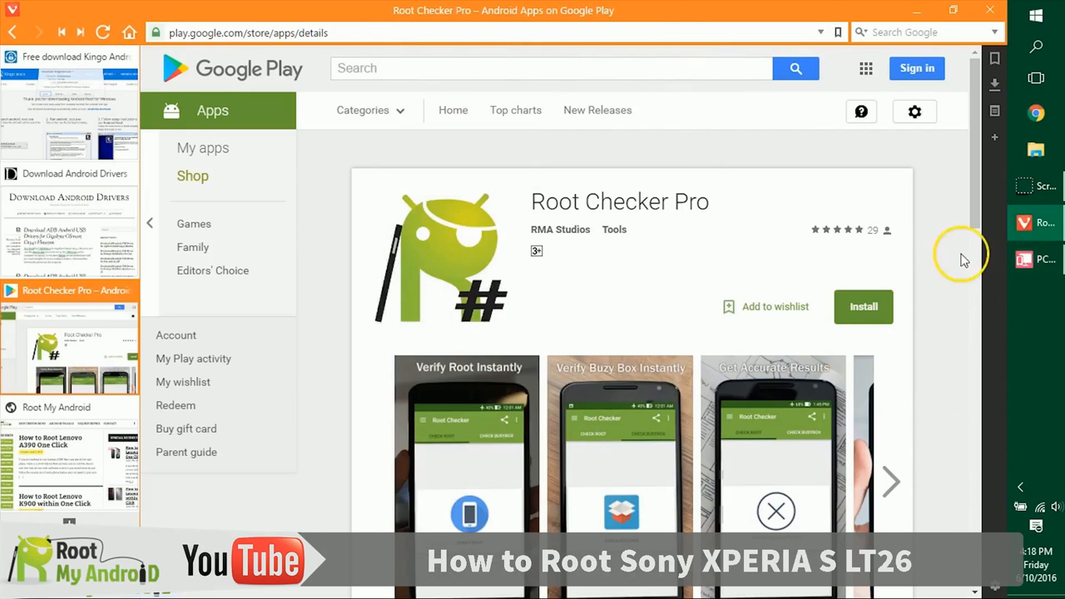
mouse_move(176, 311)
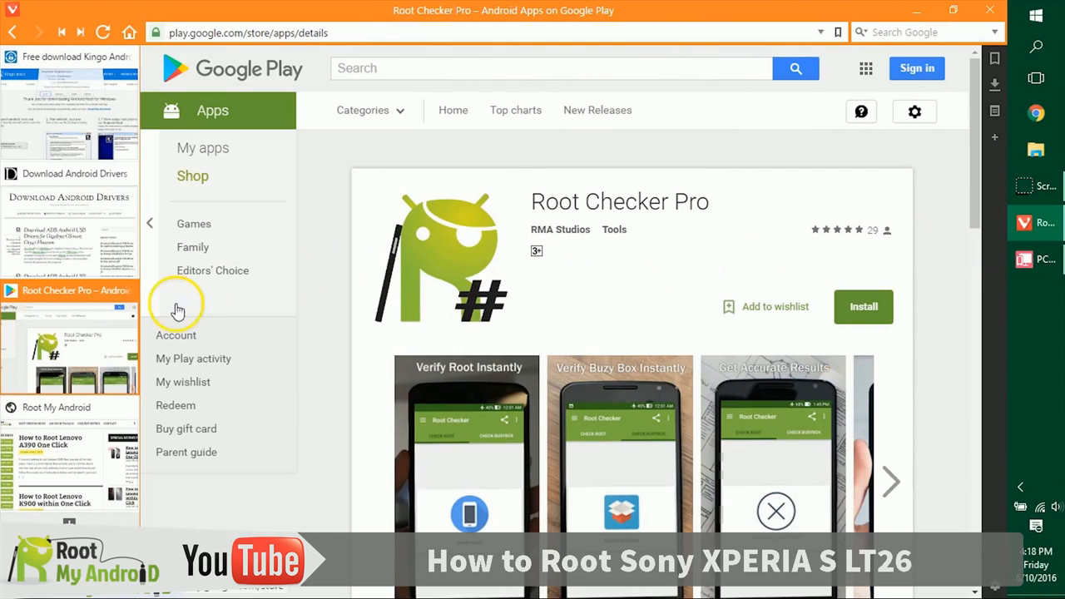
Switch to the Root My Android site and go to its Featured category.
click(70, 406)
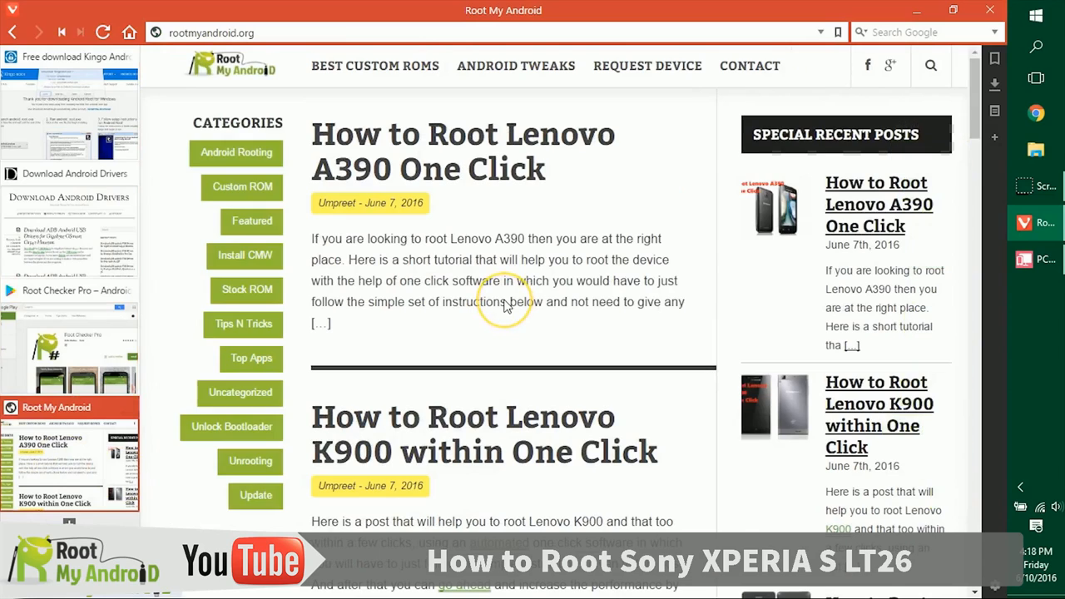
mouse_move(503, 302)
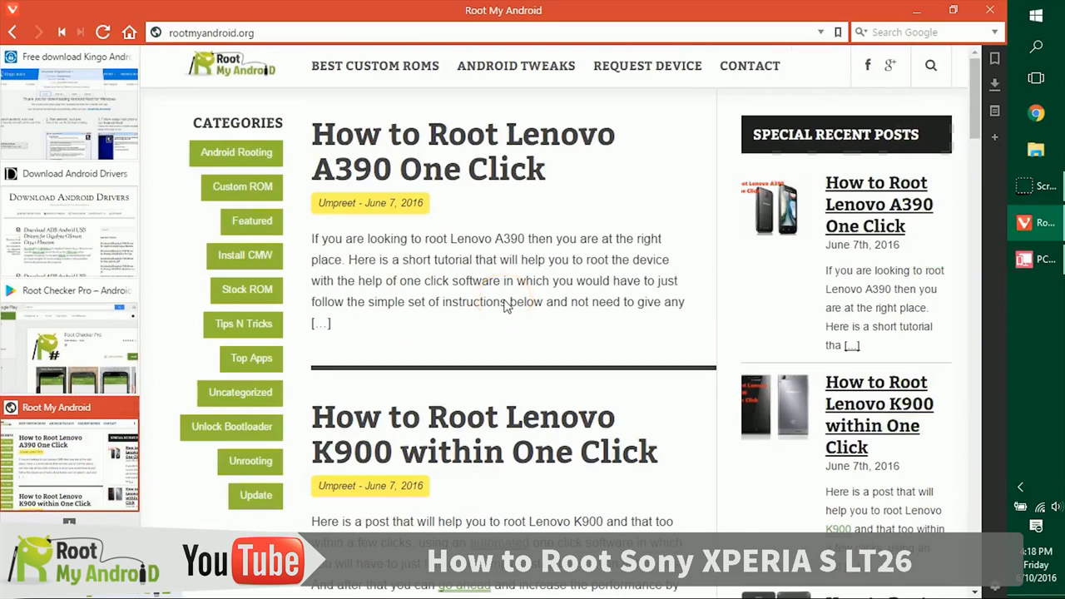
click(251, 221)
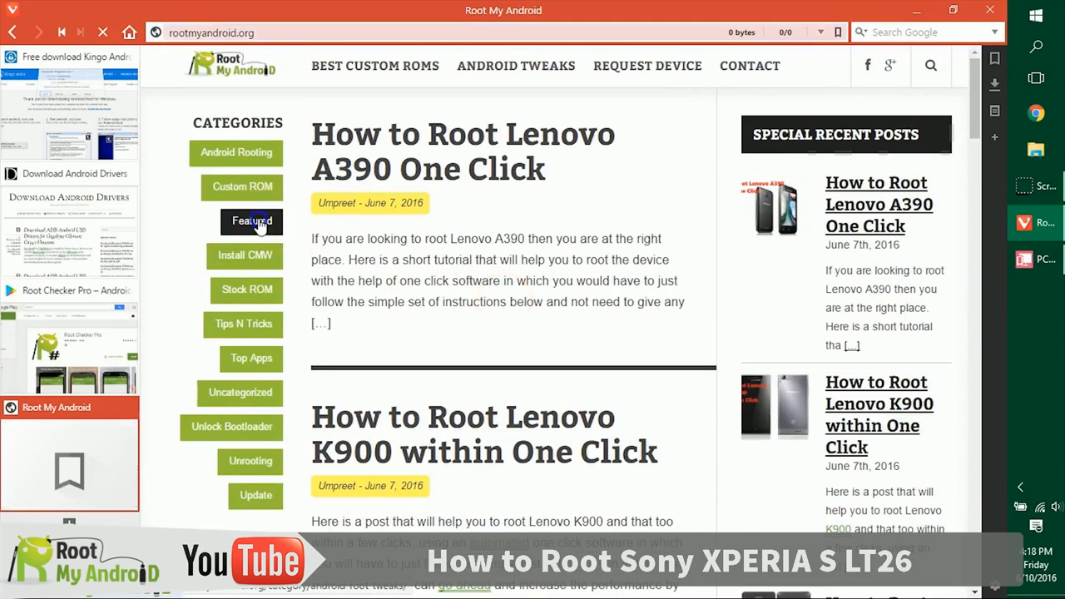
Scroll through the Root My Android Featured category posts.
click(251, 221)
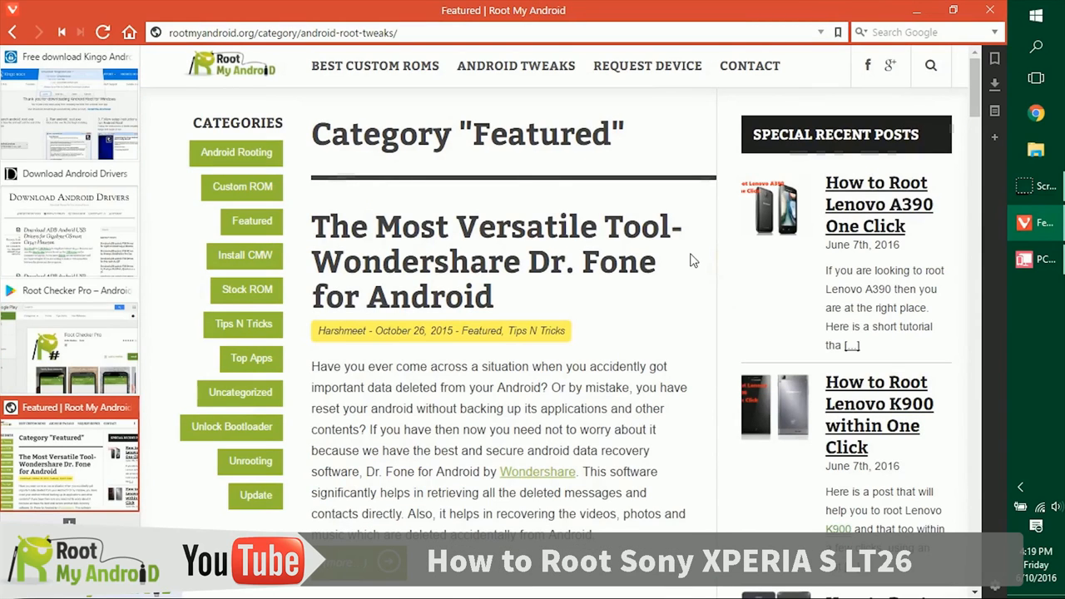
scroll(down, 3)
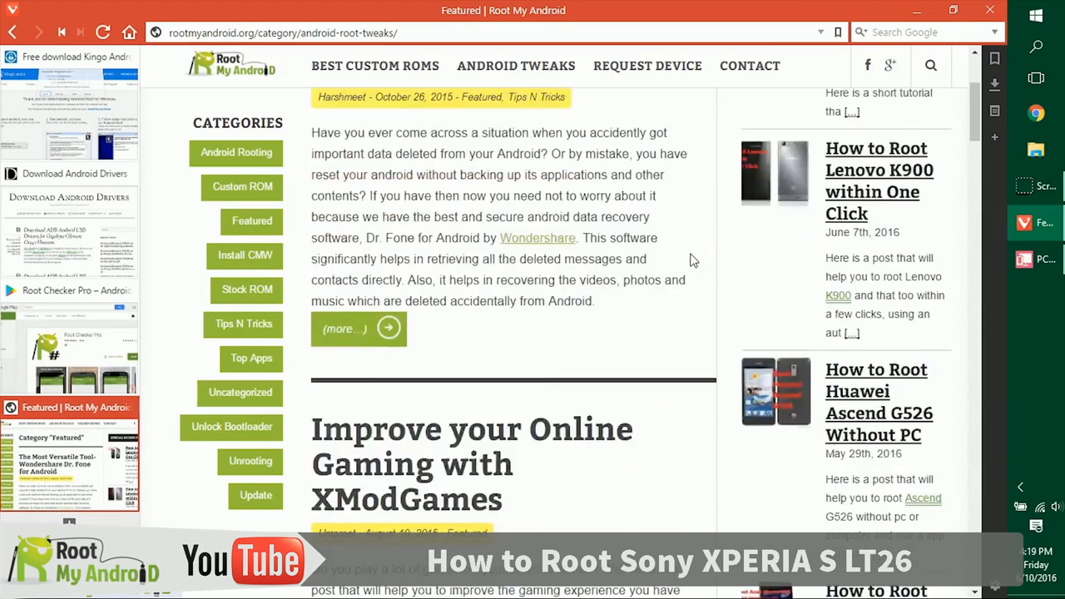
scroll(down, 3)
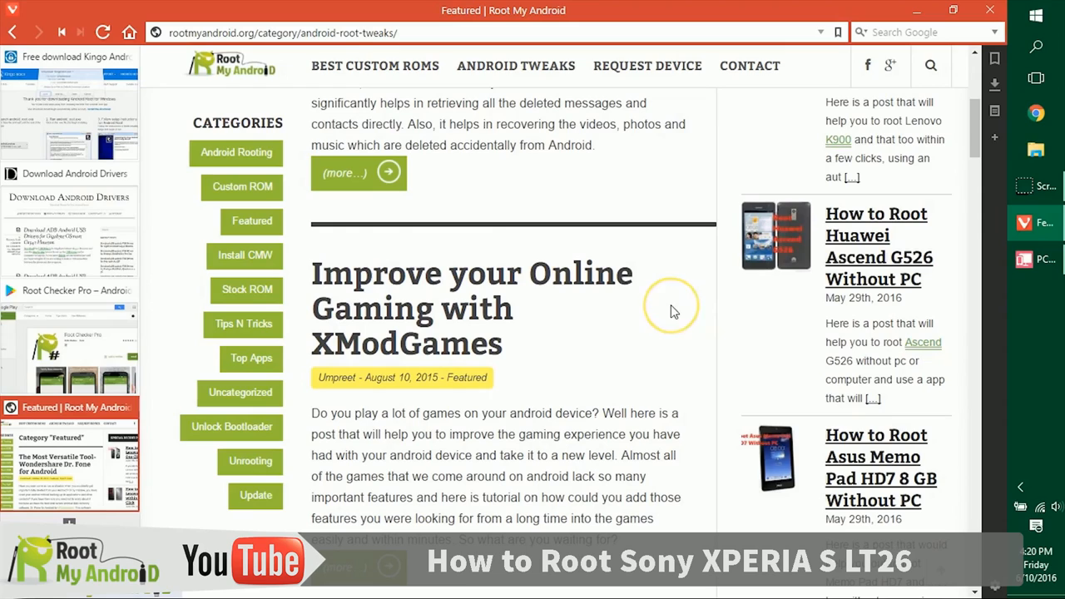
mouse_move(436, 324)
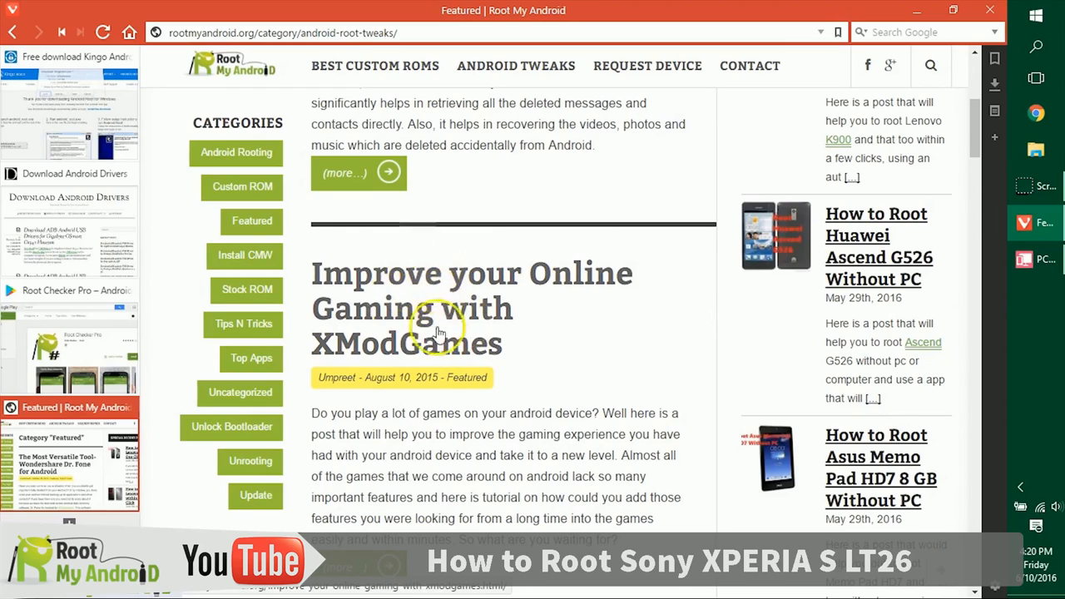
scroll(down, 3)
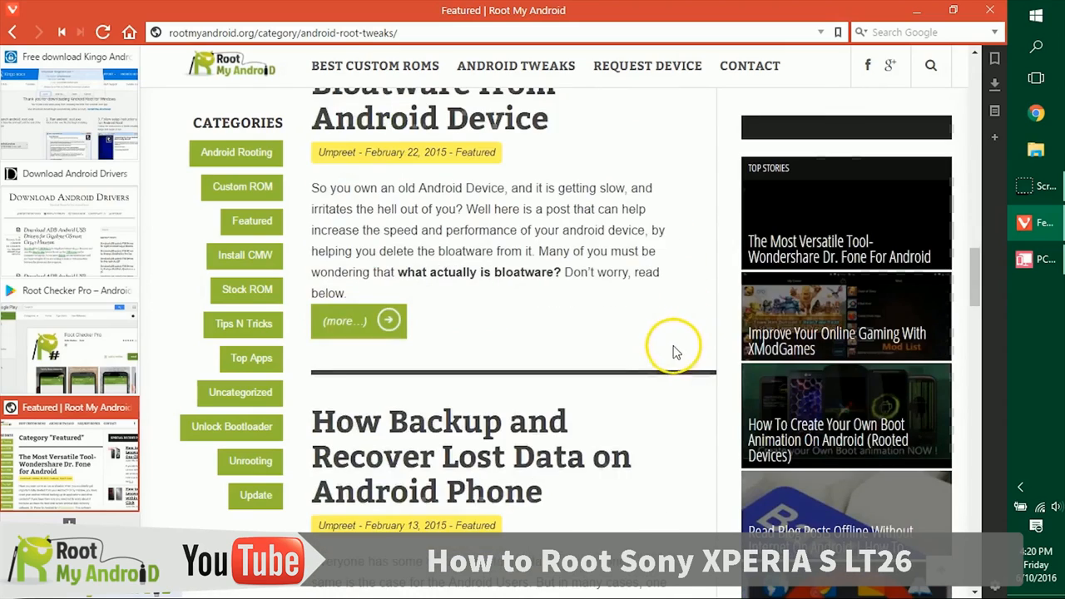
scroll(up, 3)
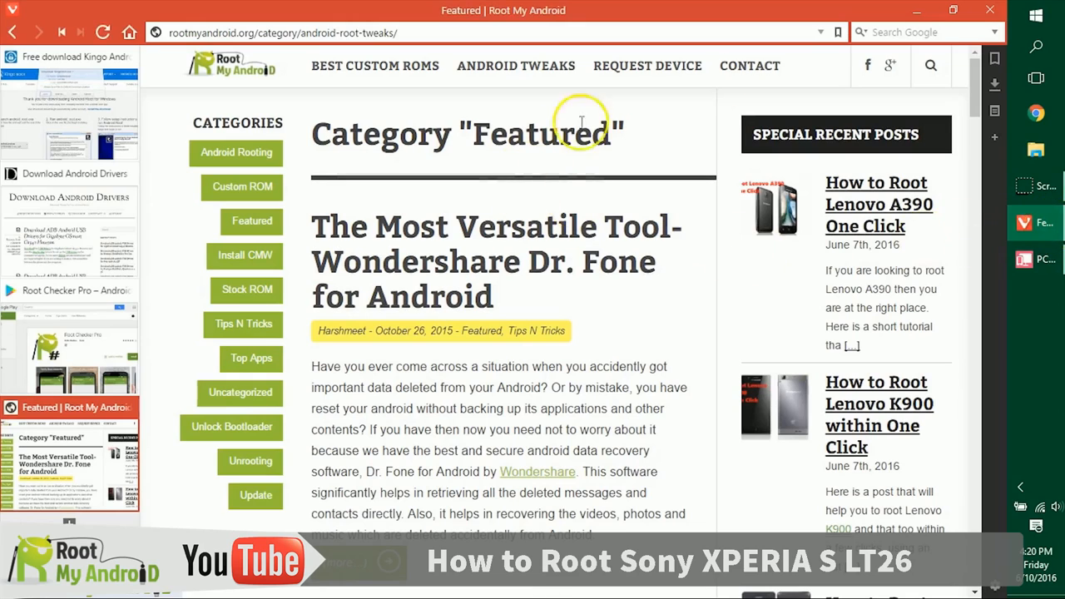
Go to the Root My Android Contact Us page with its message form.
click(103, 32)
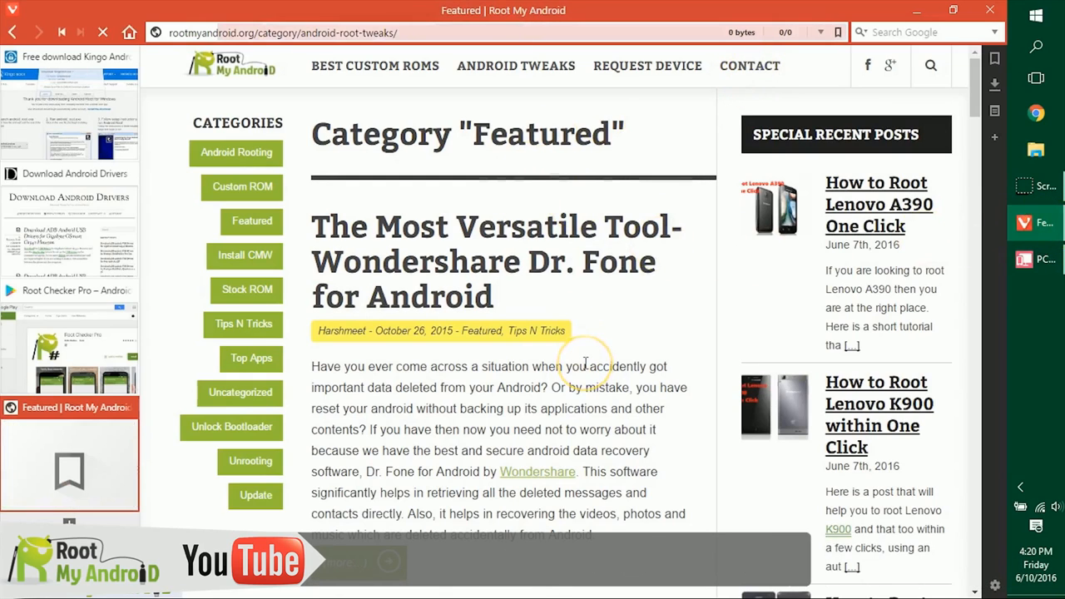
click(749, 67)
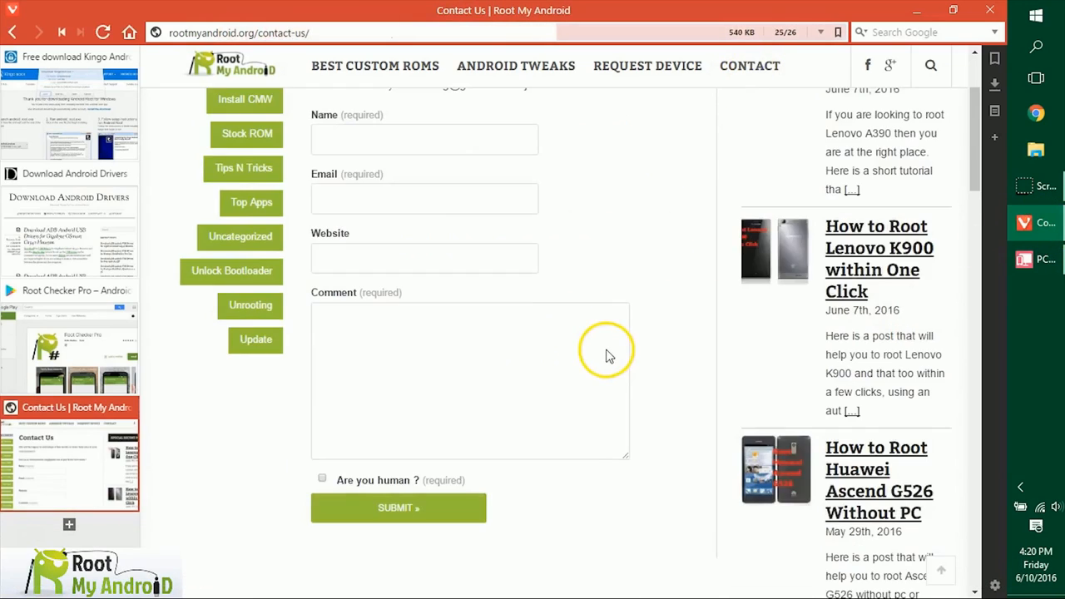
scroll(up, 3)
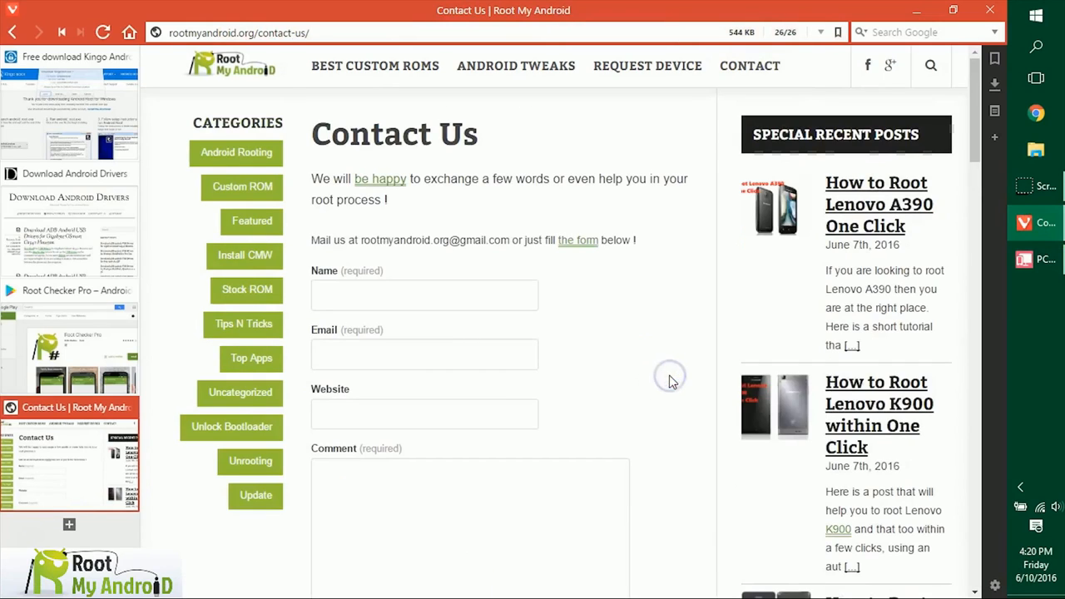